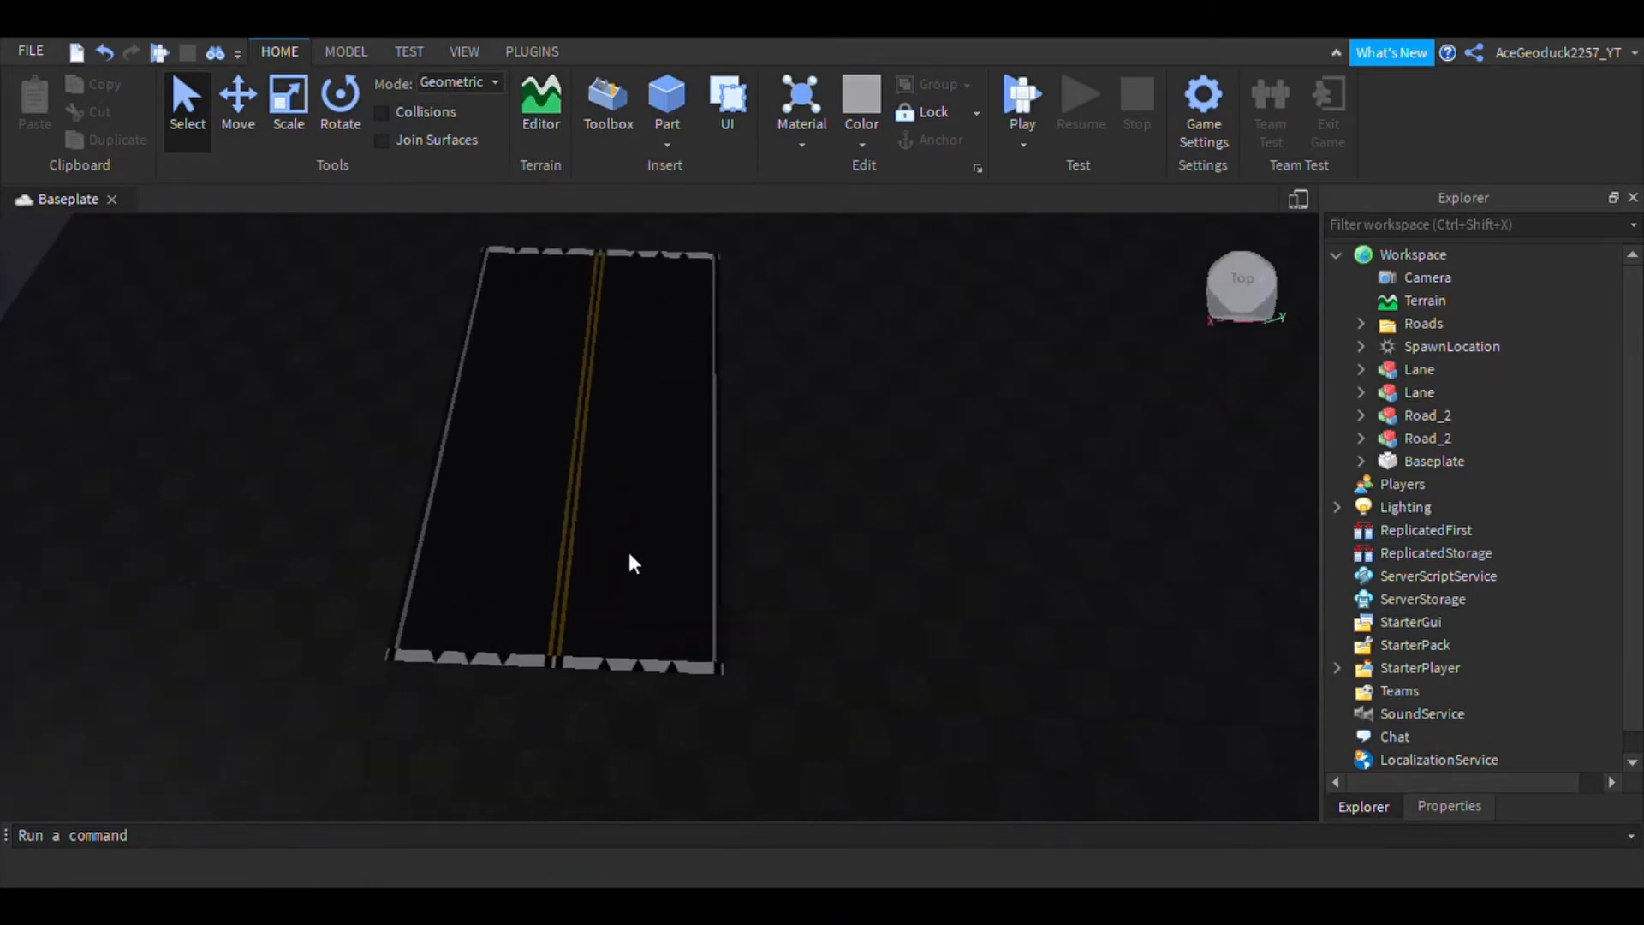
mouse_move(788, 251)
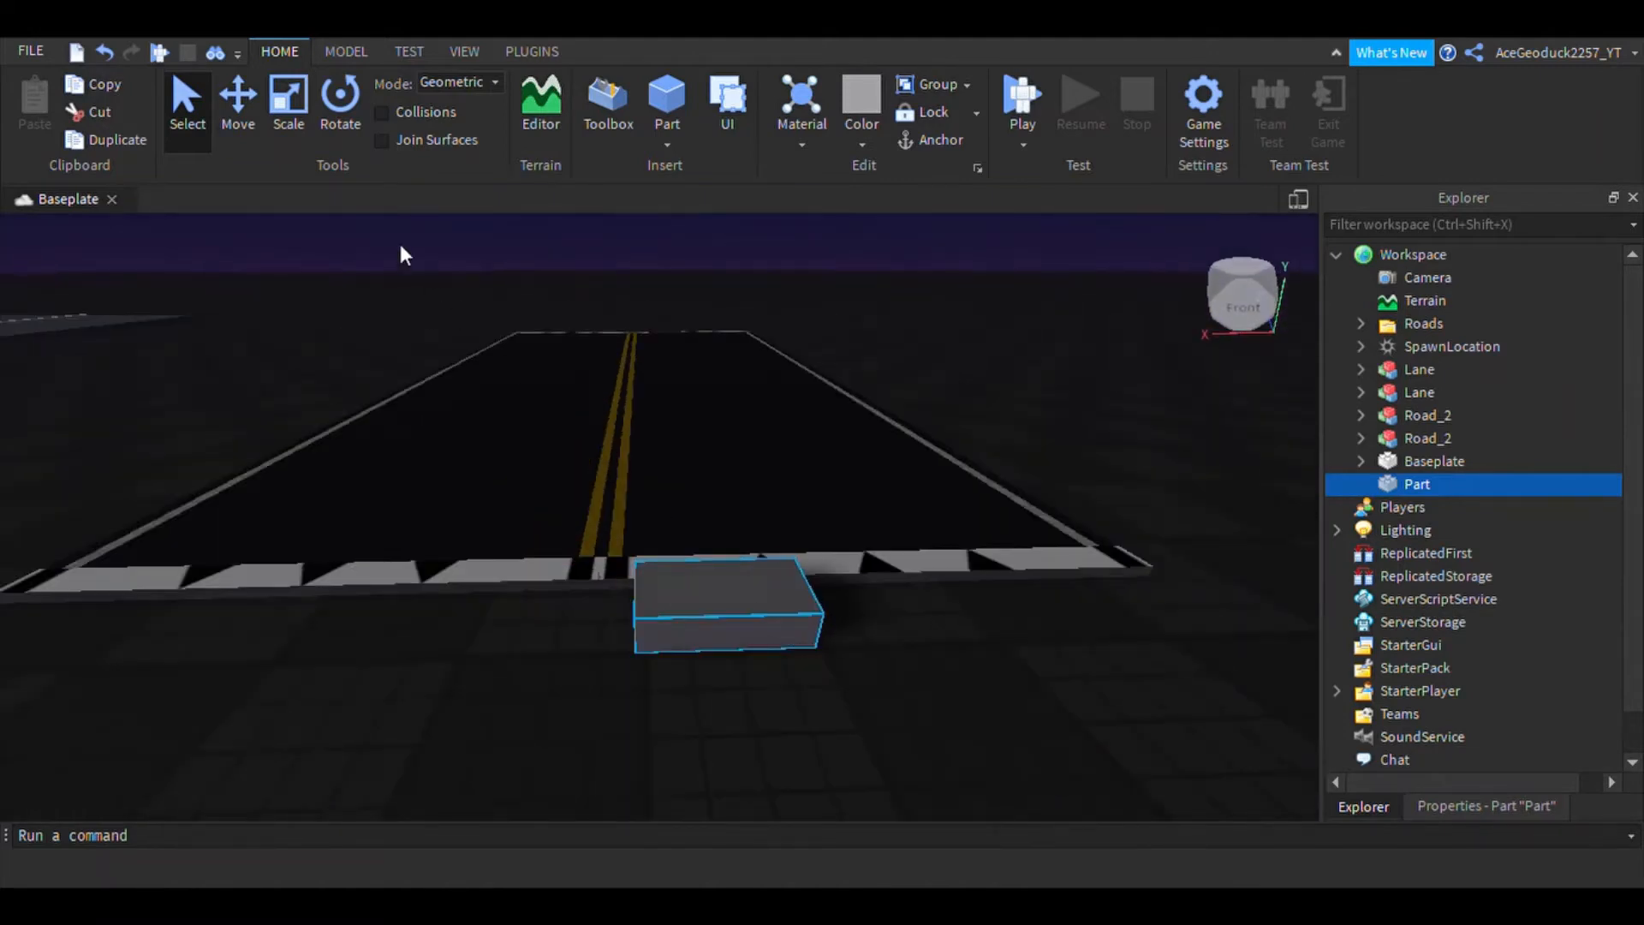
- Scale the new block into a long, thin plank resting on the baseplate
click(288, 94)
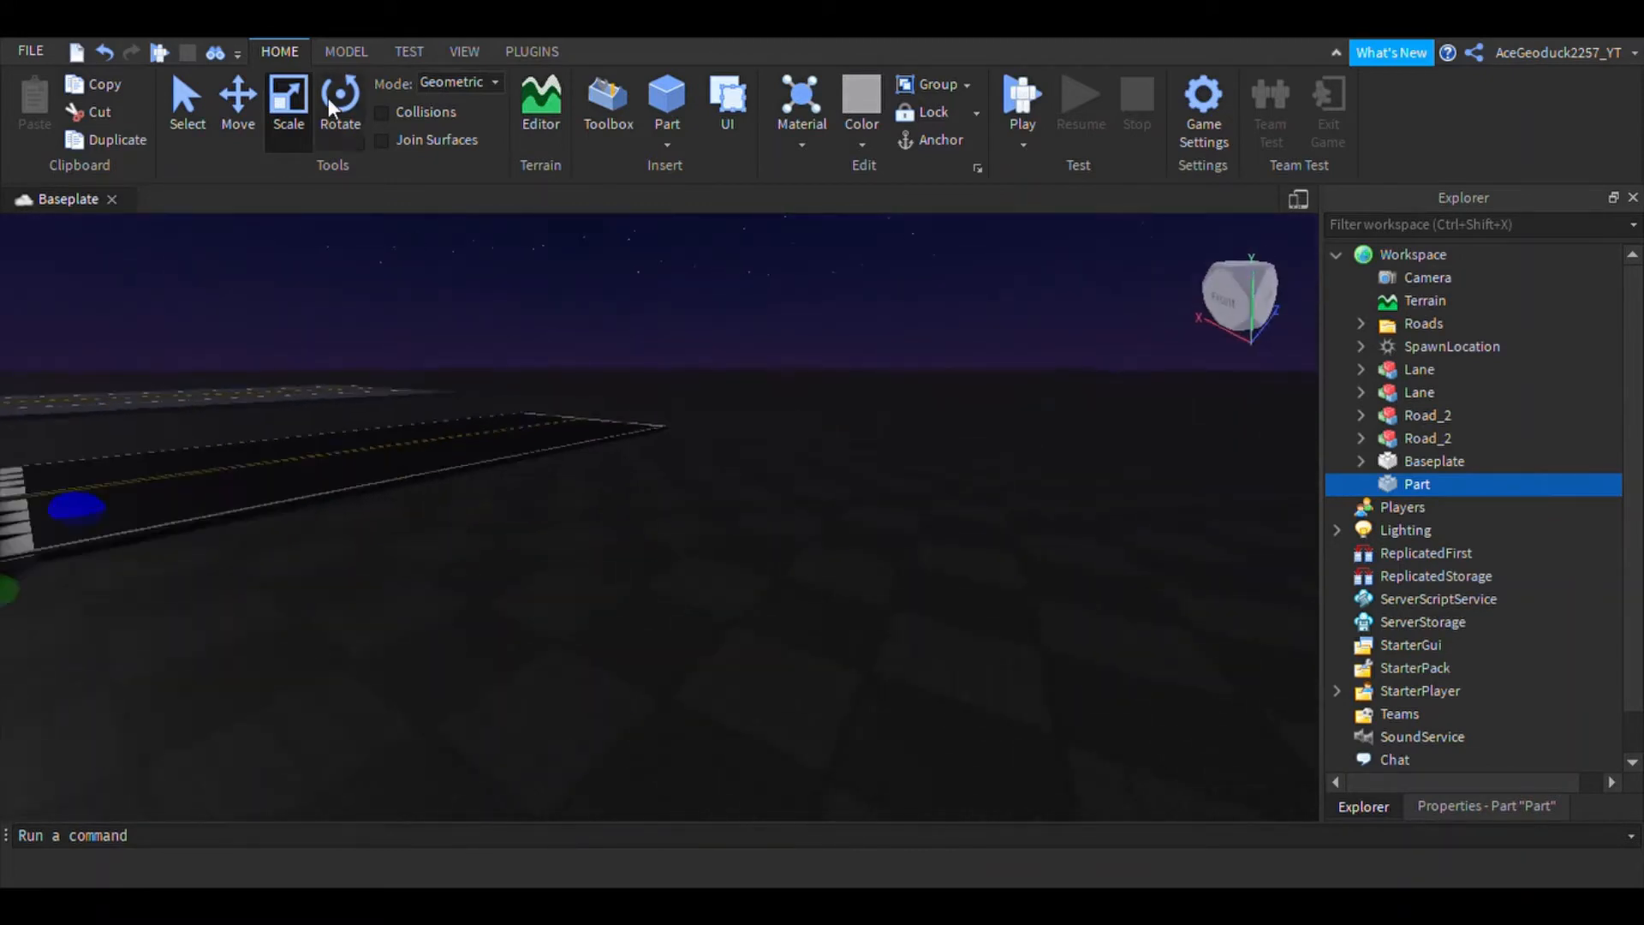
click(346, 50)
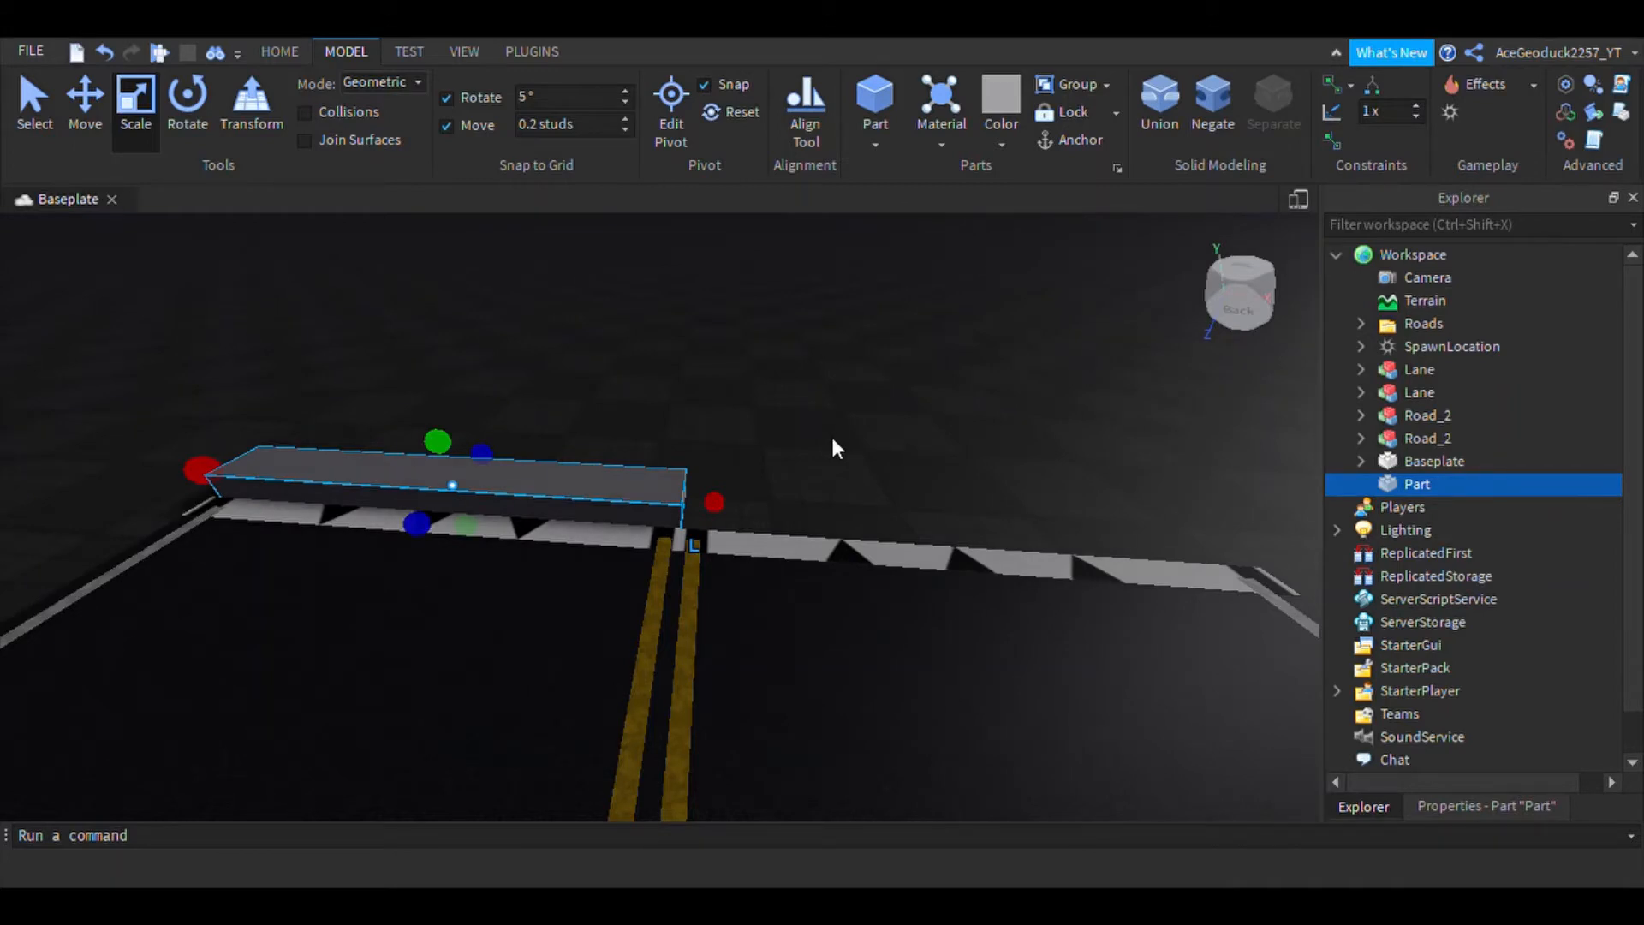
mouse_move(817, 448)
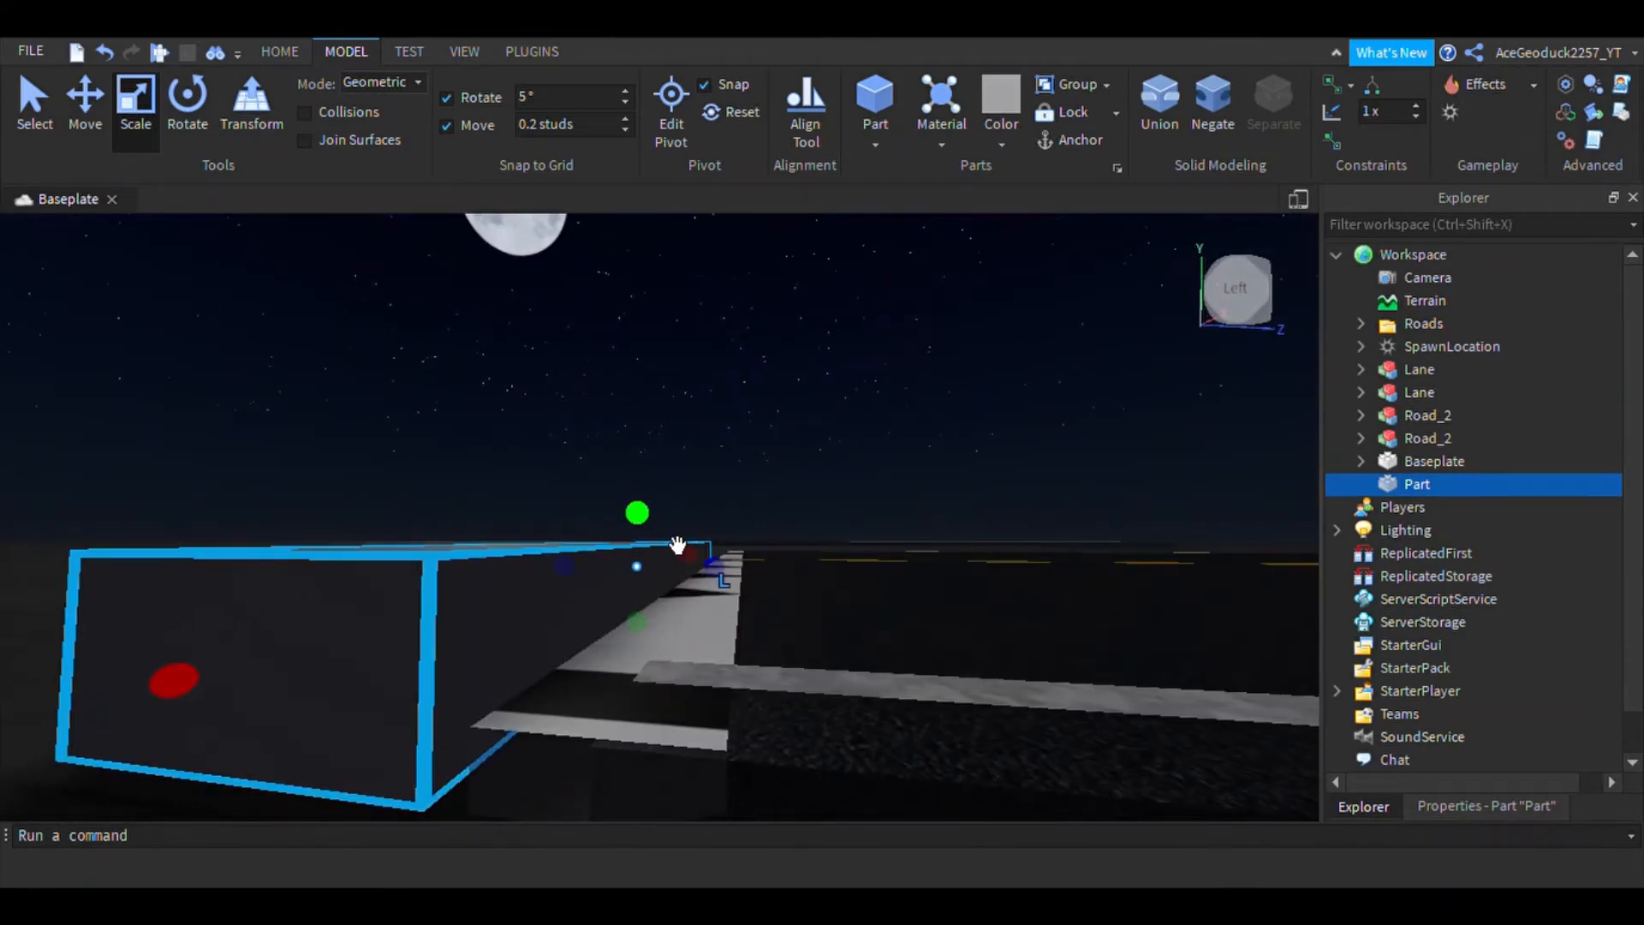
click(84, 103)
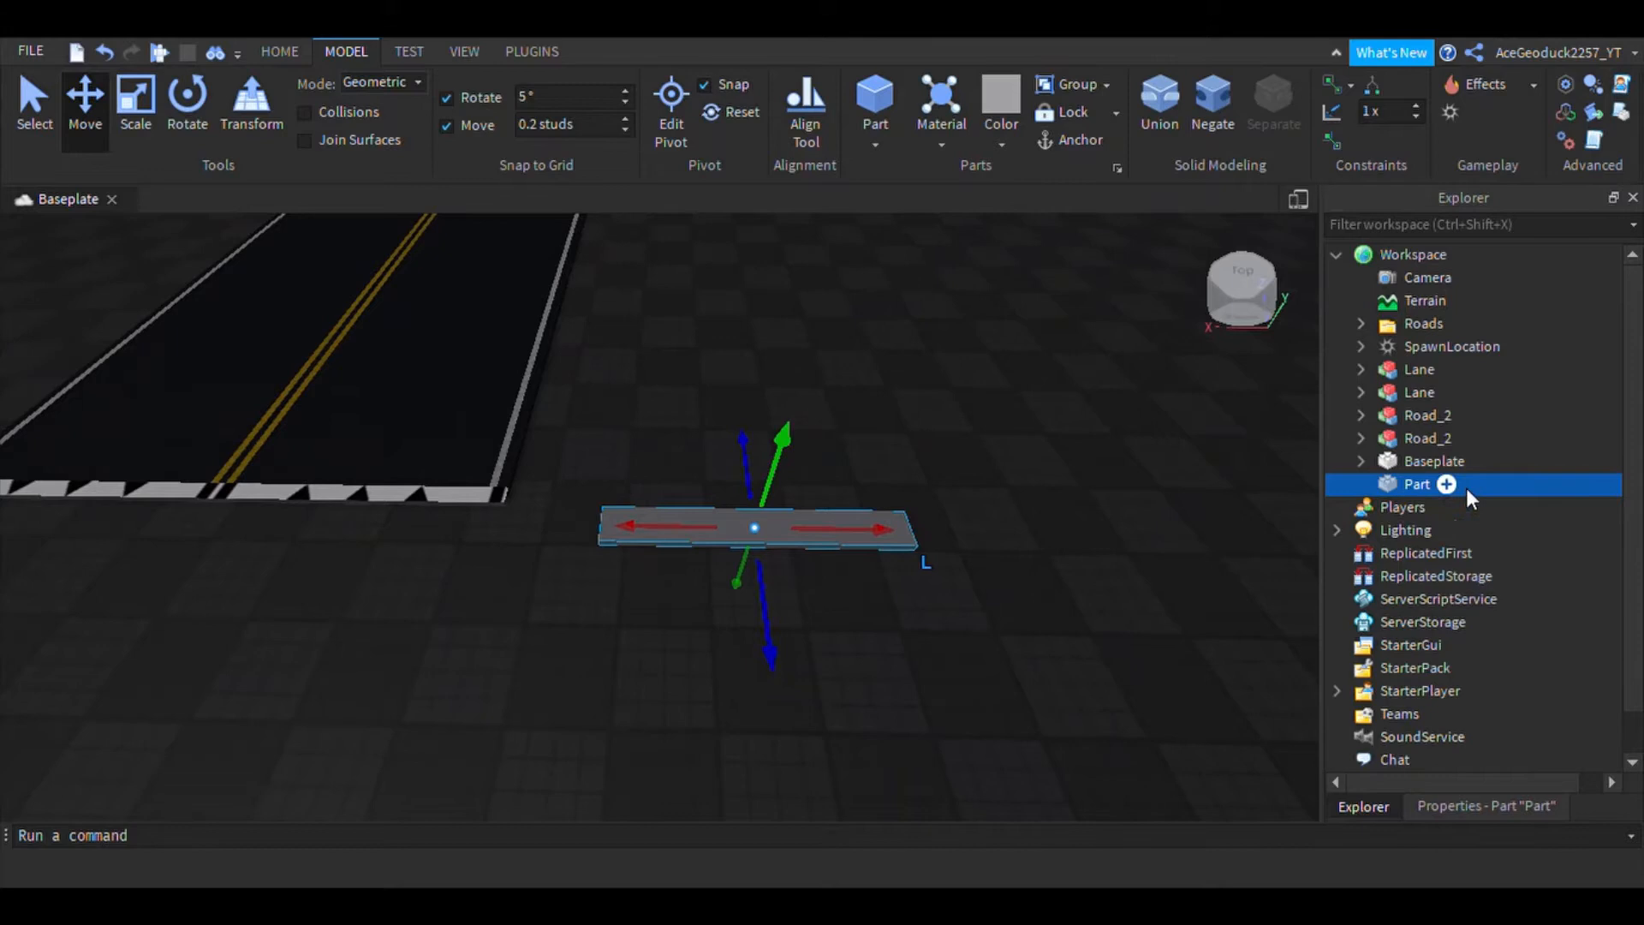
mouse_move(889, 144)
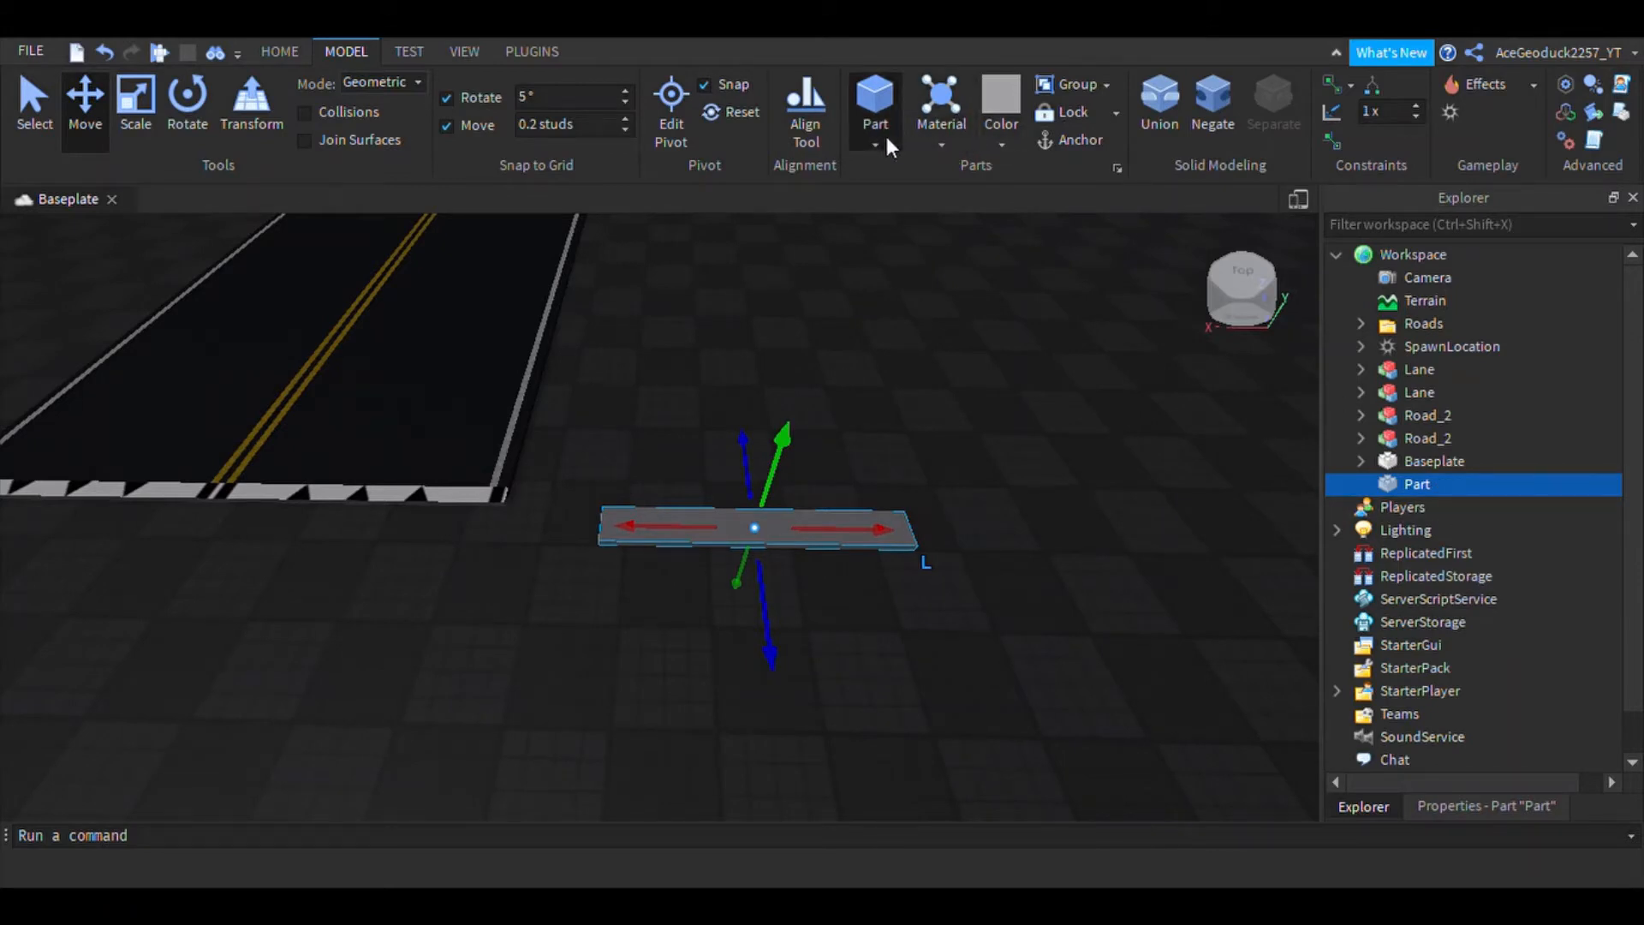
mouse_move(994, 293)
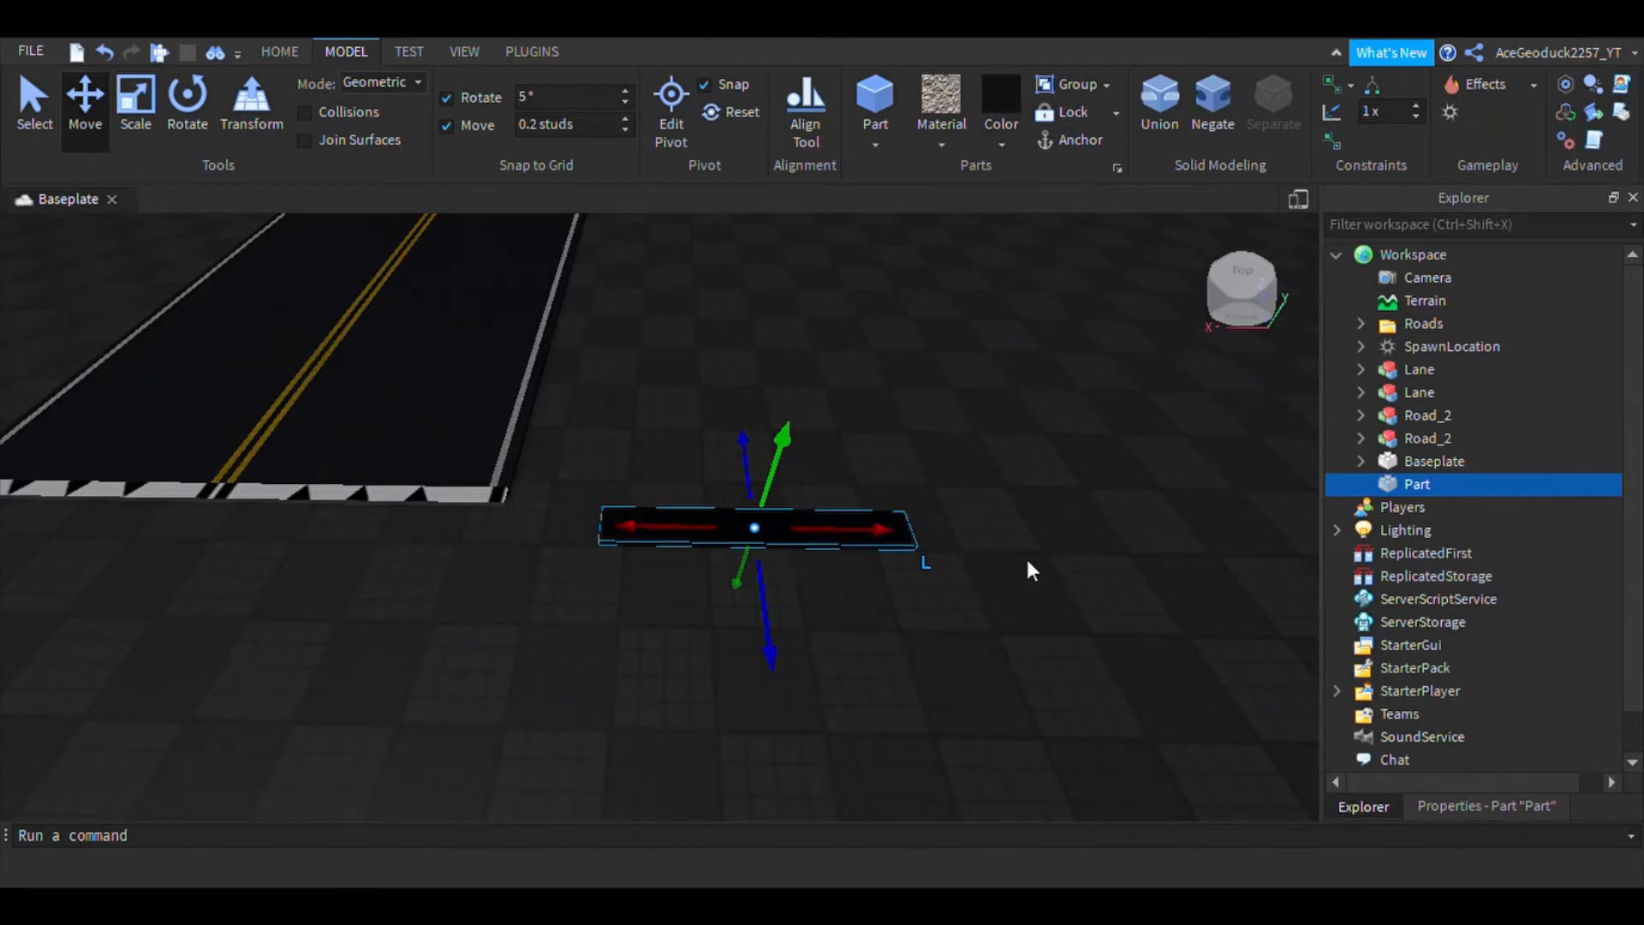
mouse_move(1230, 575)
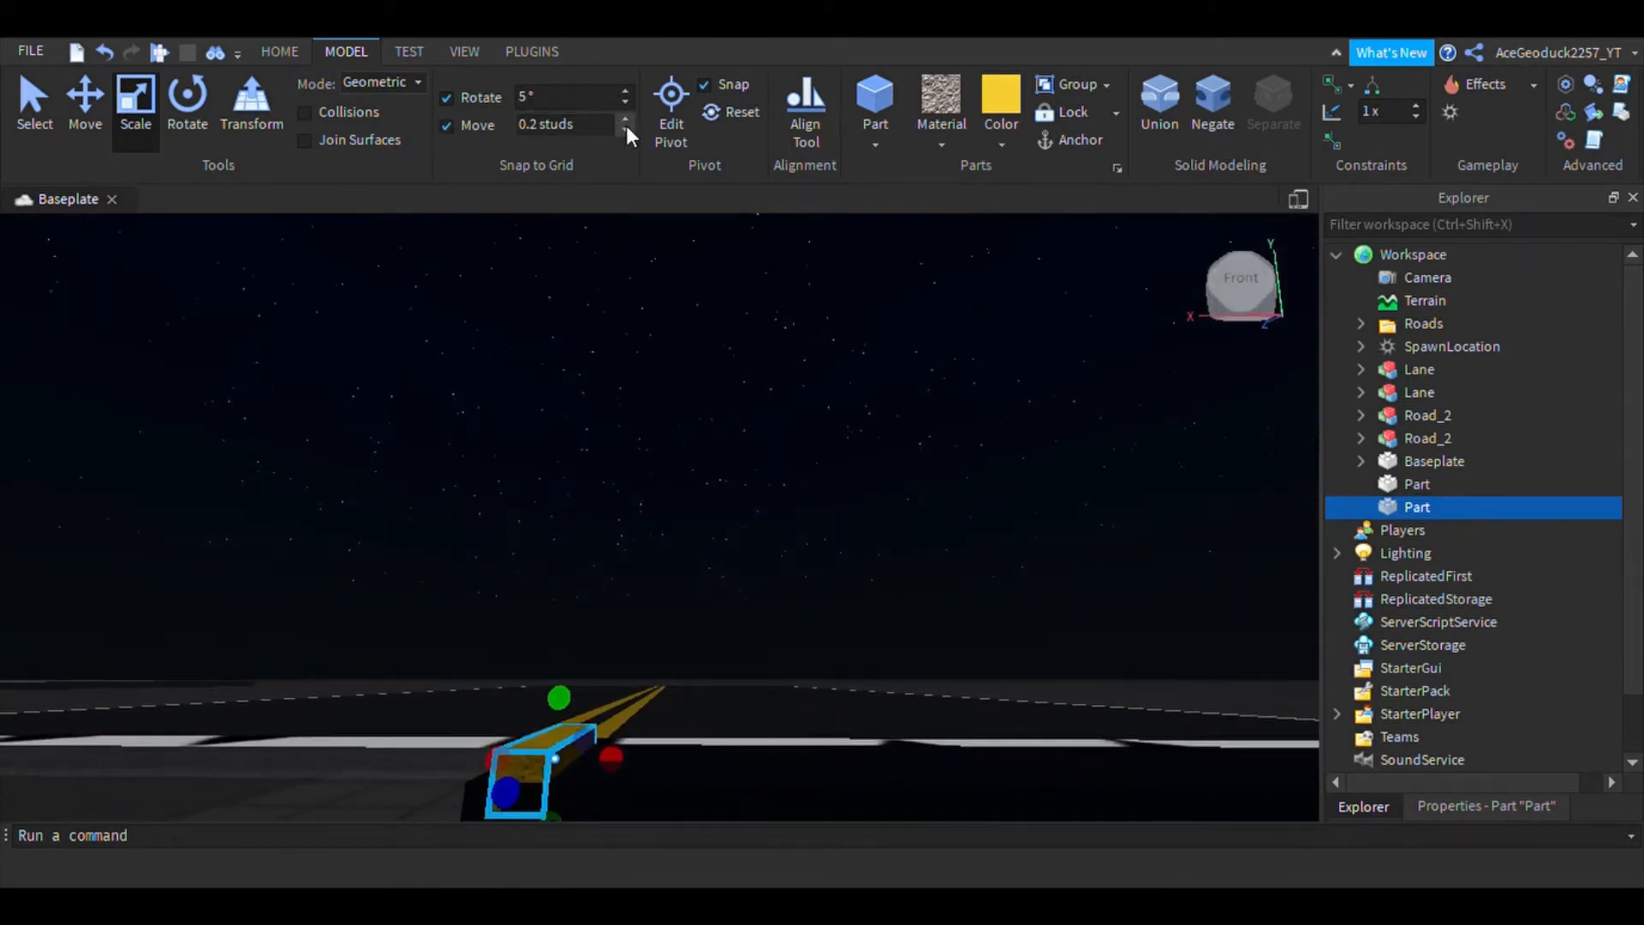
- Adjust the move snap increment and move the yellow strip onto the black plank
triple_click(566, 124)
text(0.25)
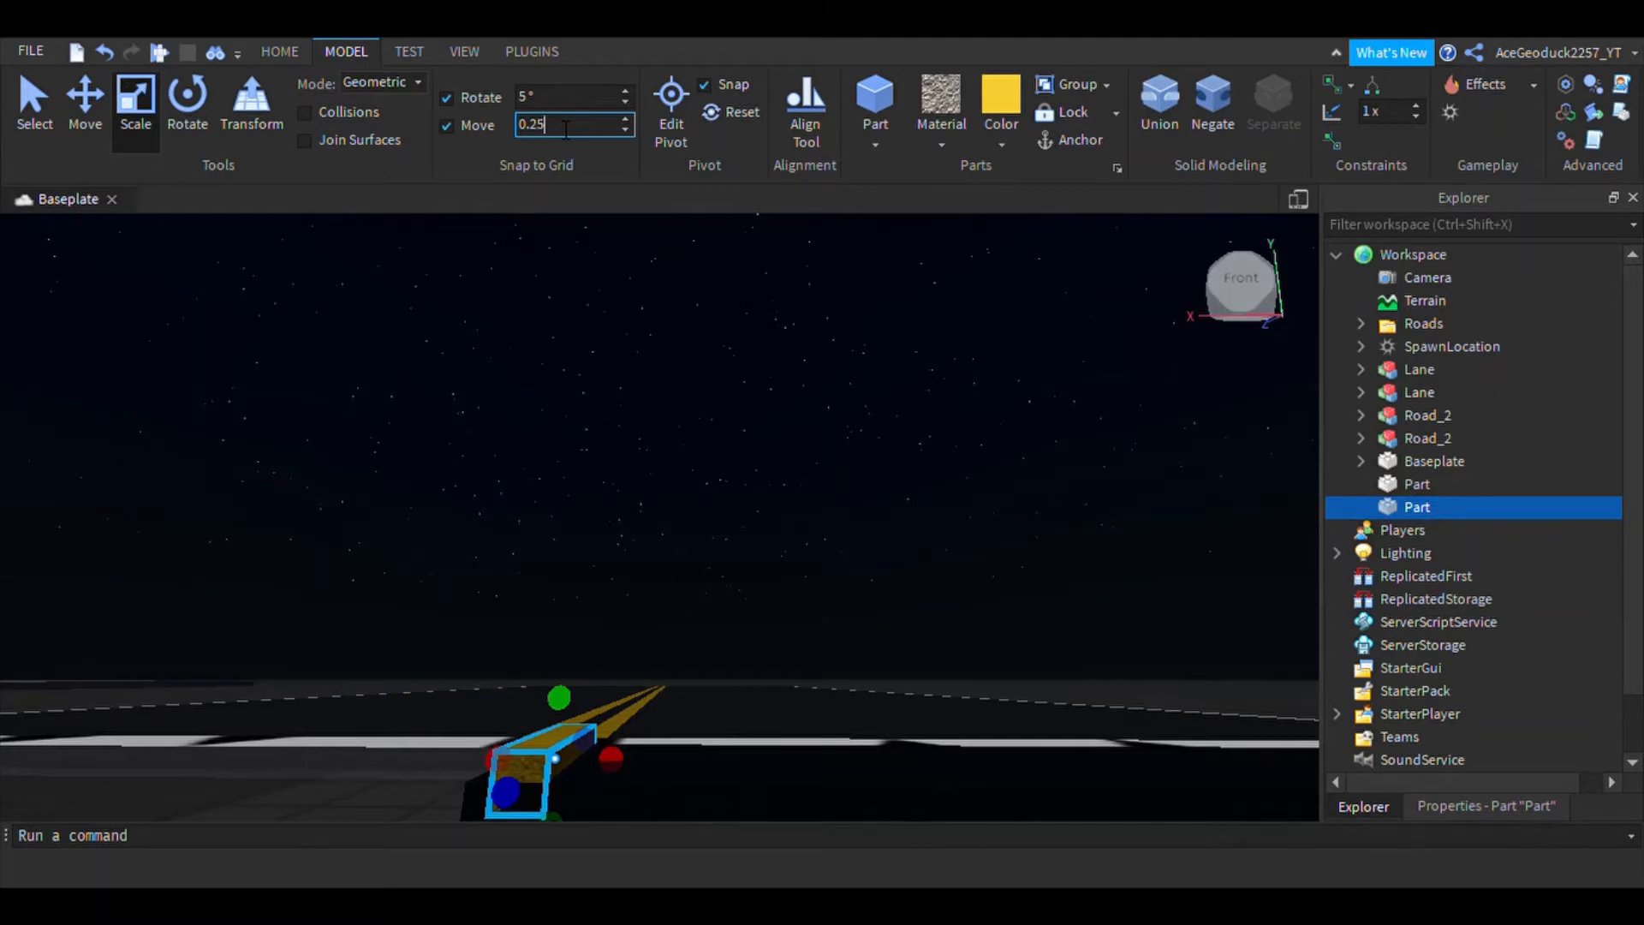
click(84, 100)
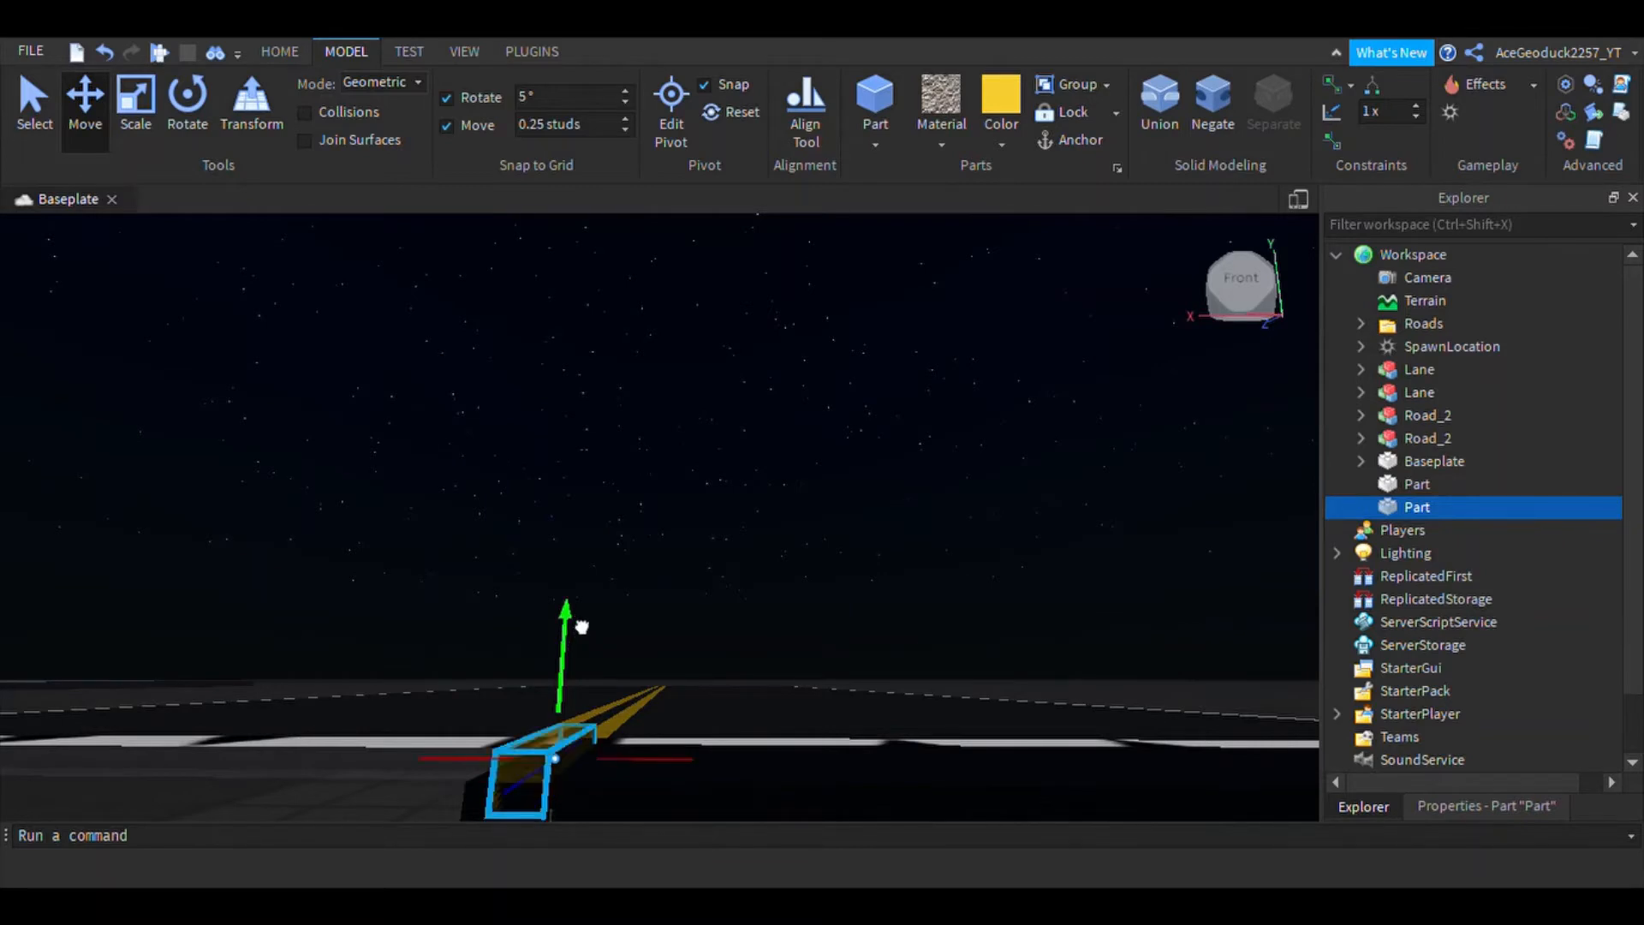
triple_click(573, 123)
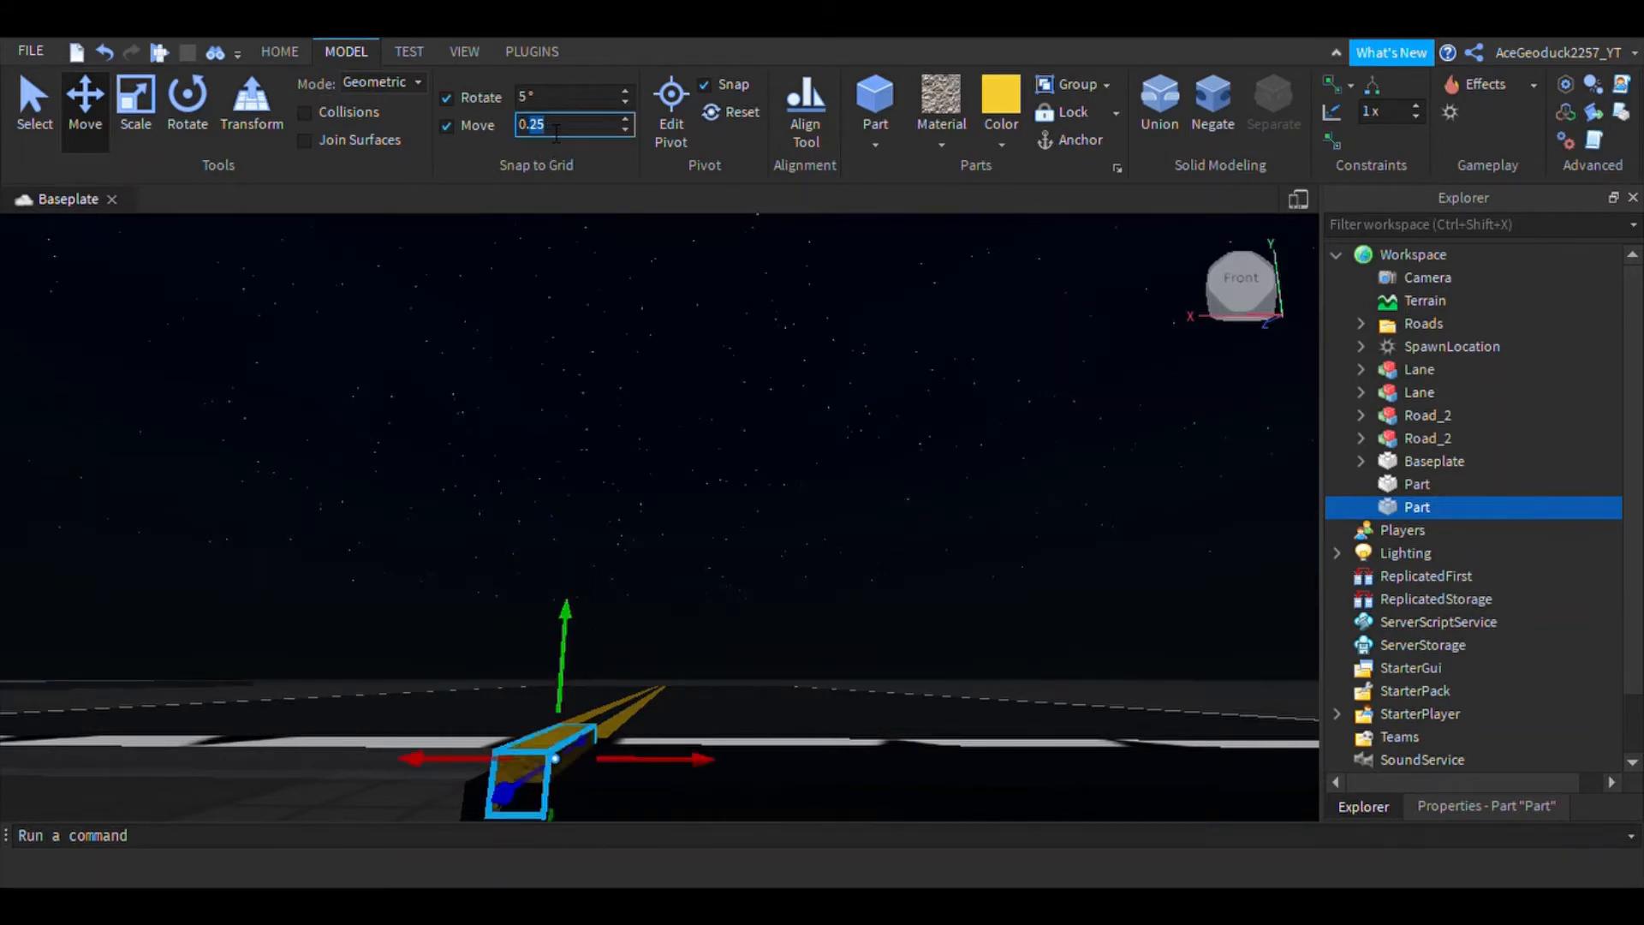
click(566, 125)
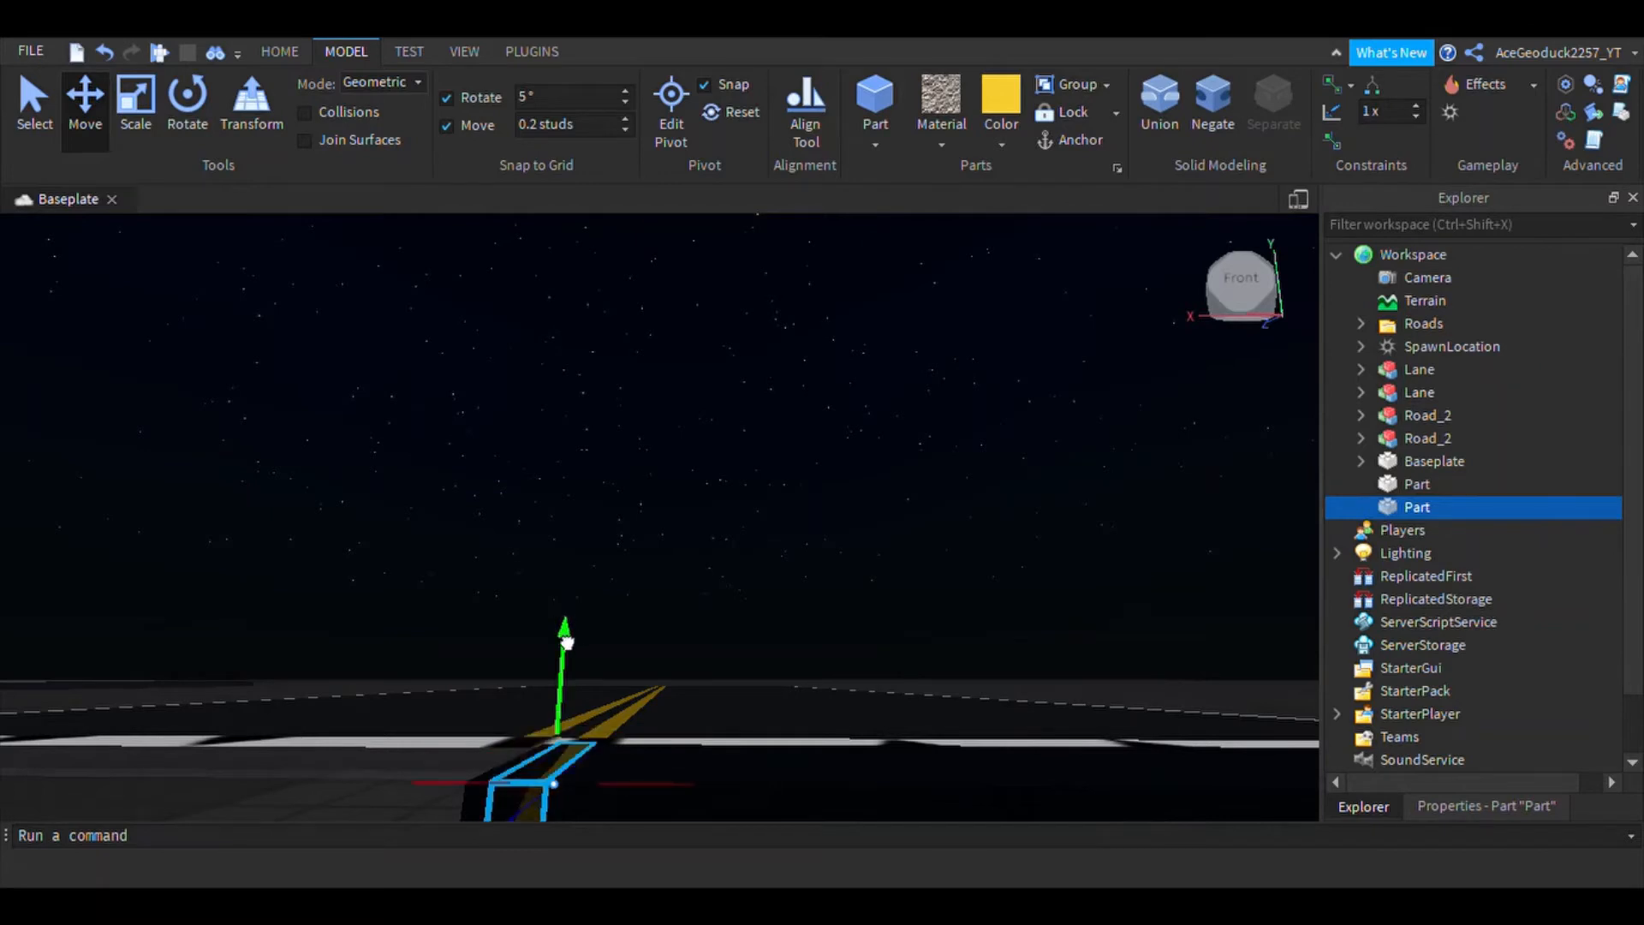
triple_click(572, 123)
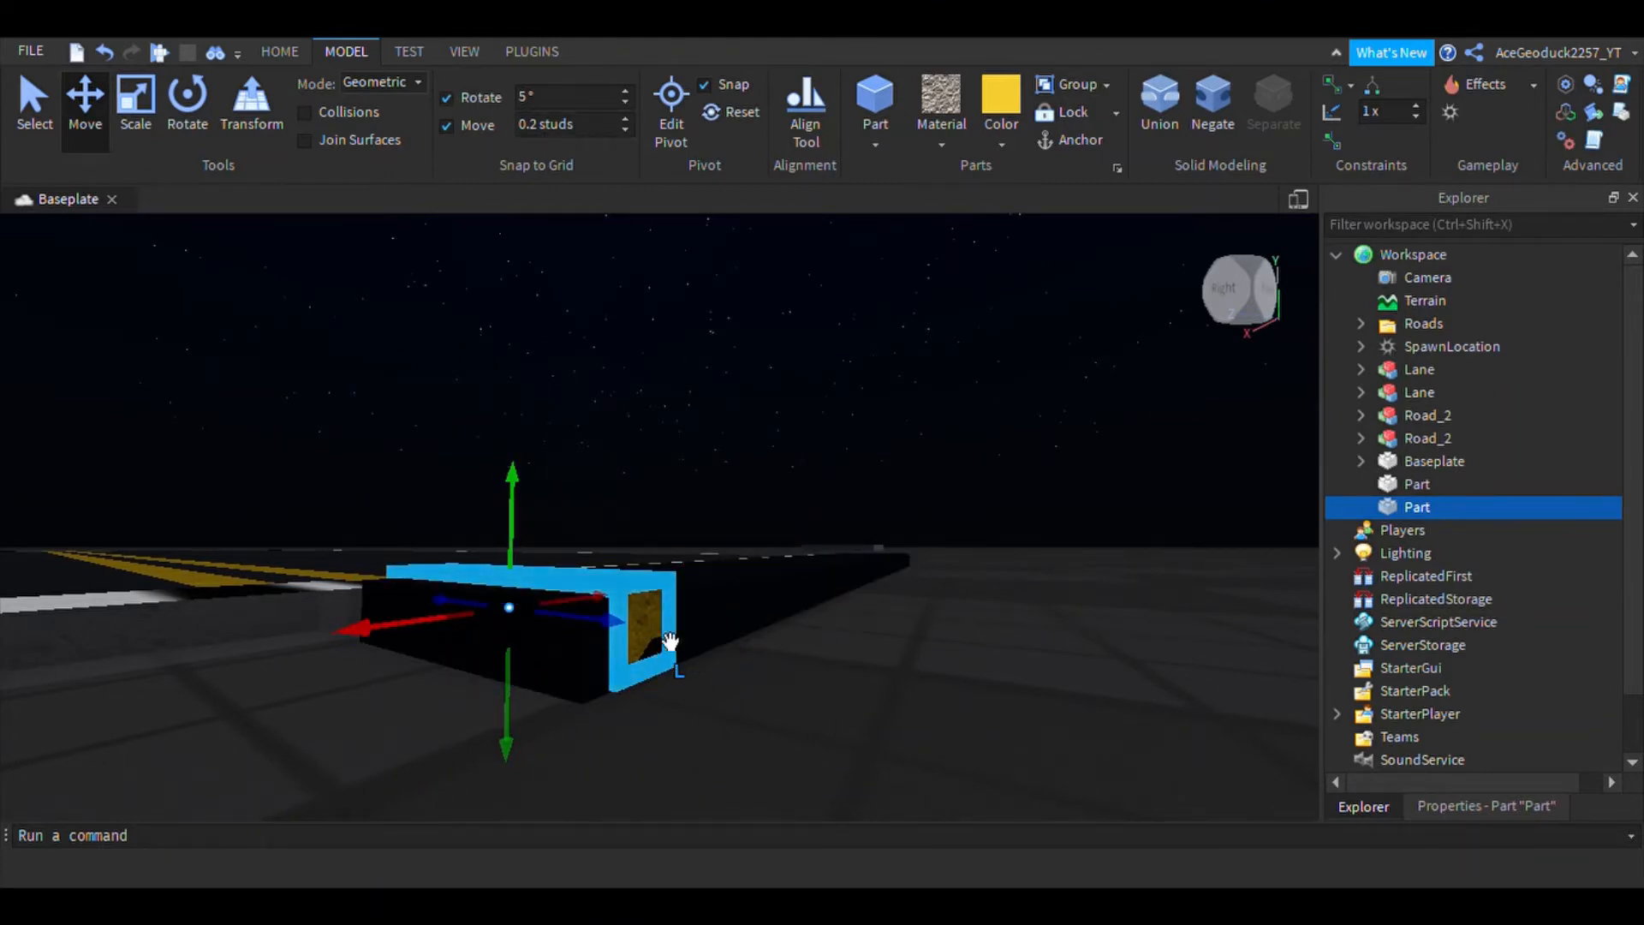
- Insert a new Part for the white edge line
click(135, 103)
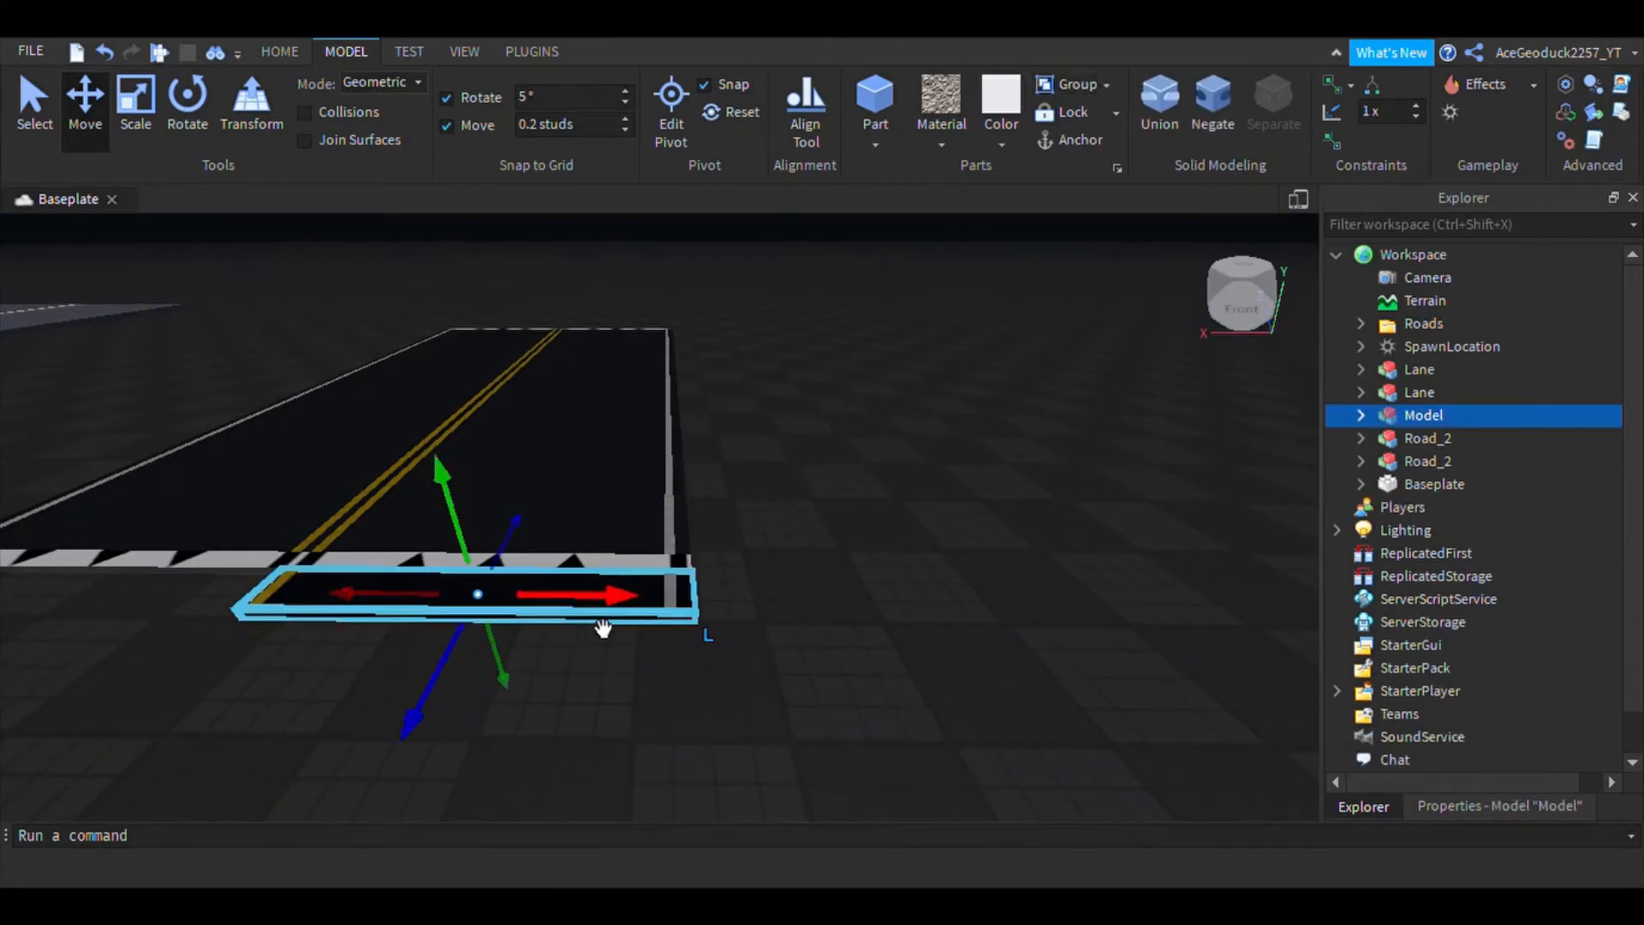
- Select the grouped black road model and resize its child parts into a longer, narrow strip
click(860, 529)
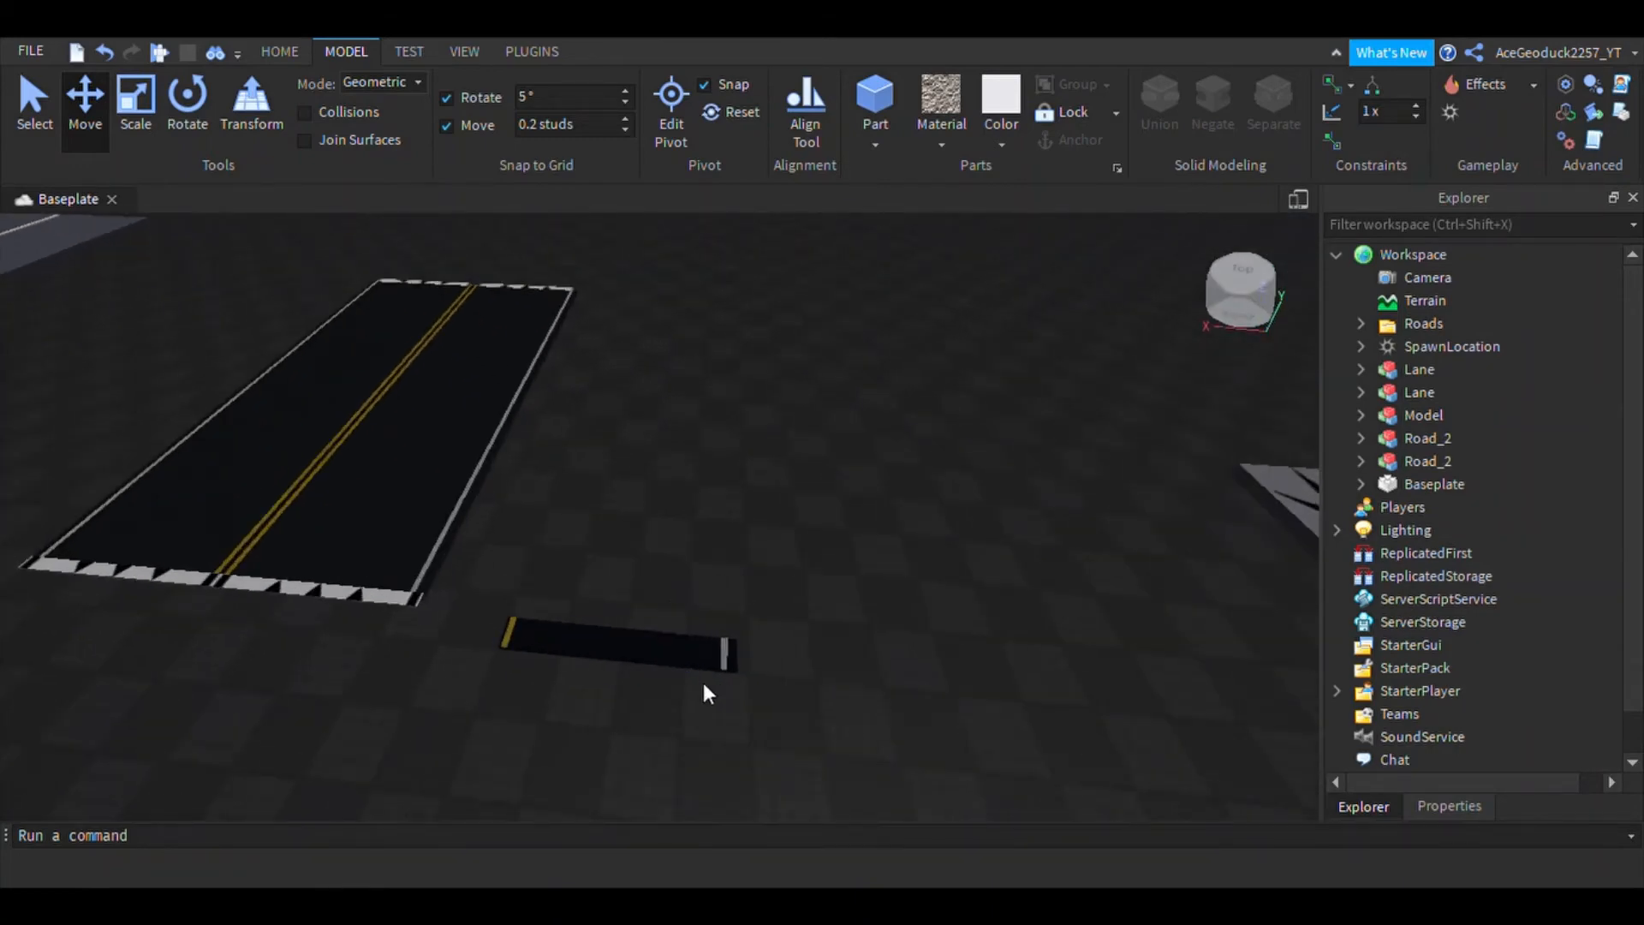
click(616, 645)
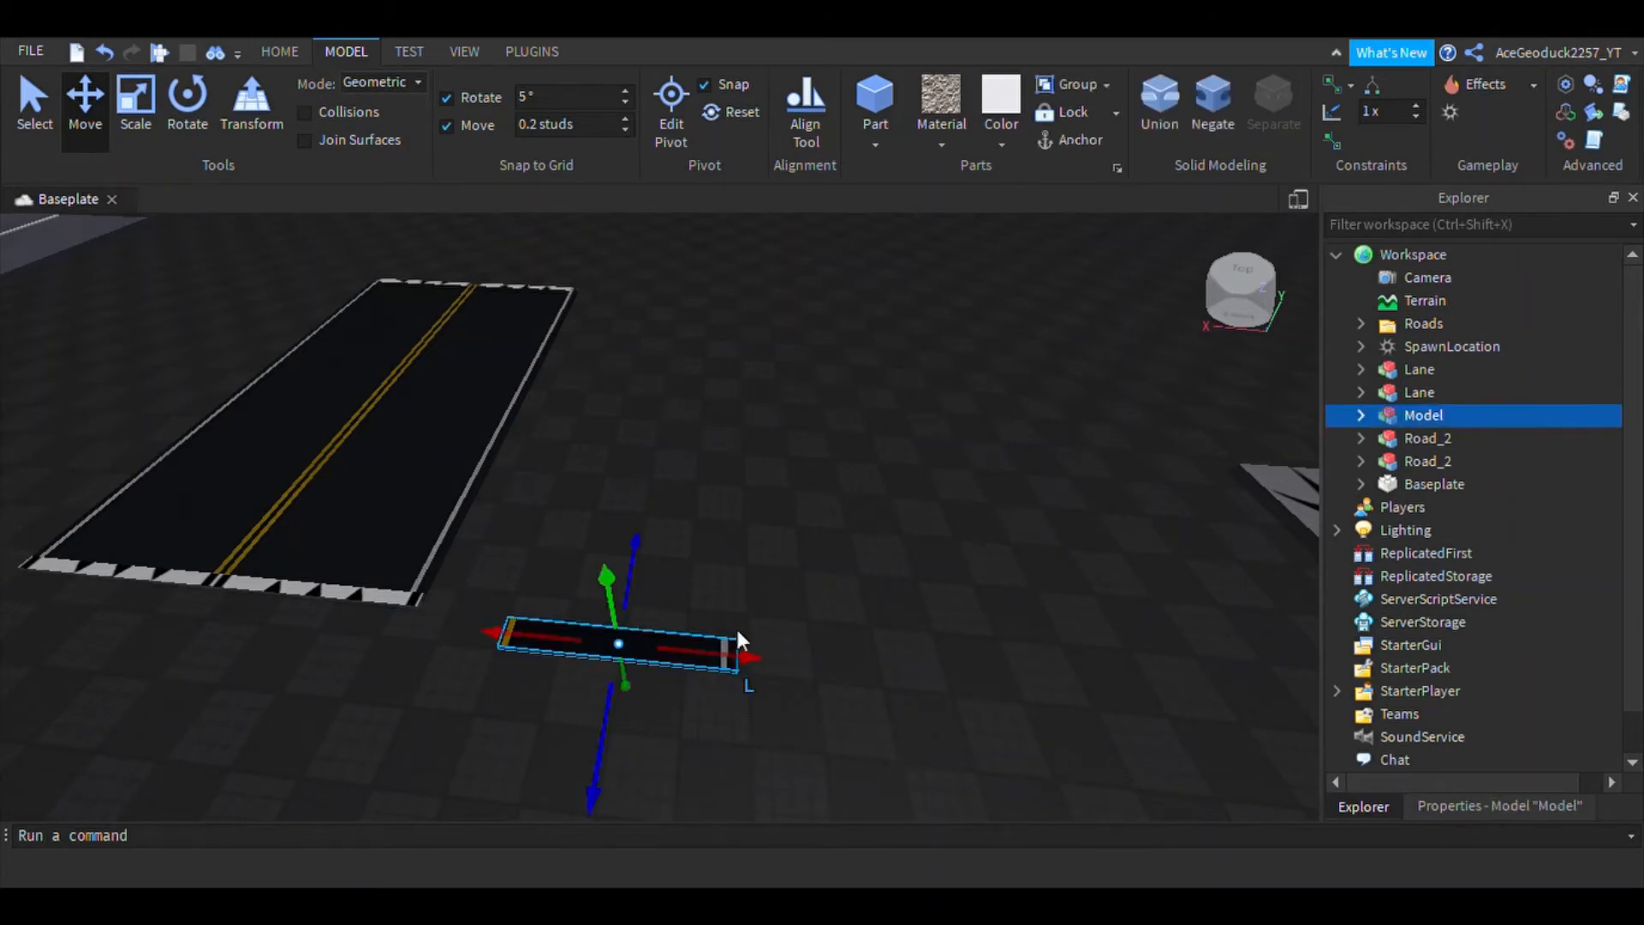
mouse_move(763, 516)
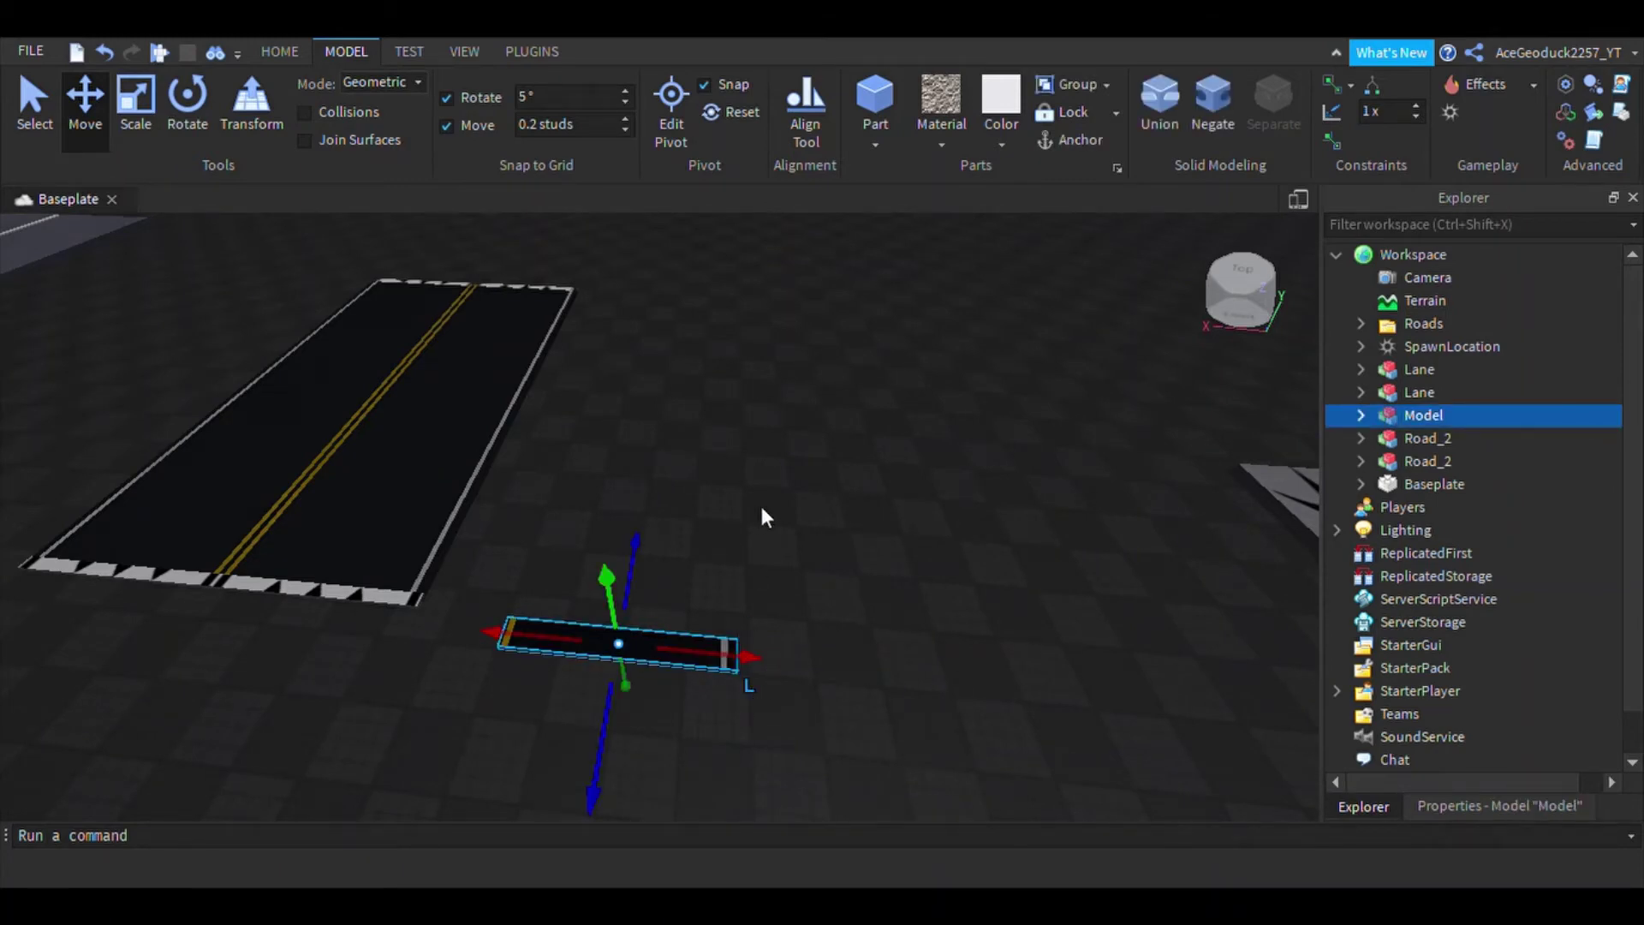
click(135, 100)
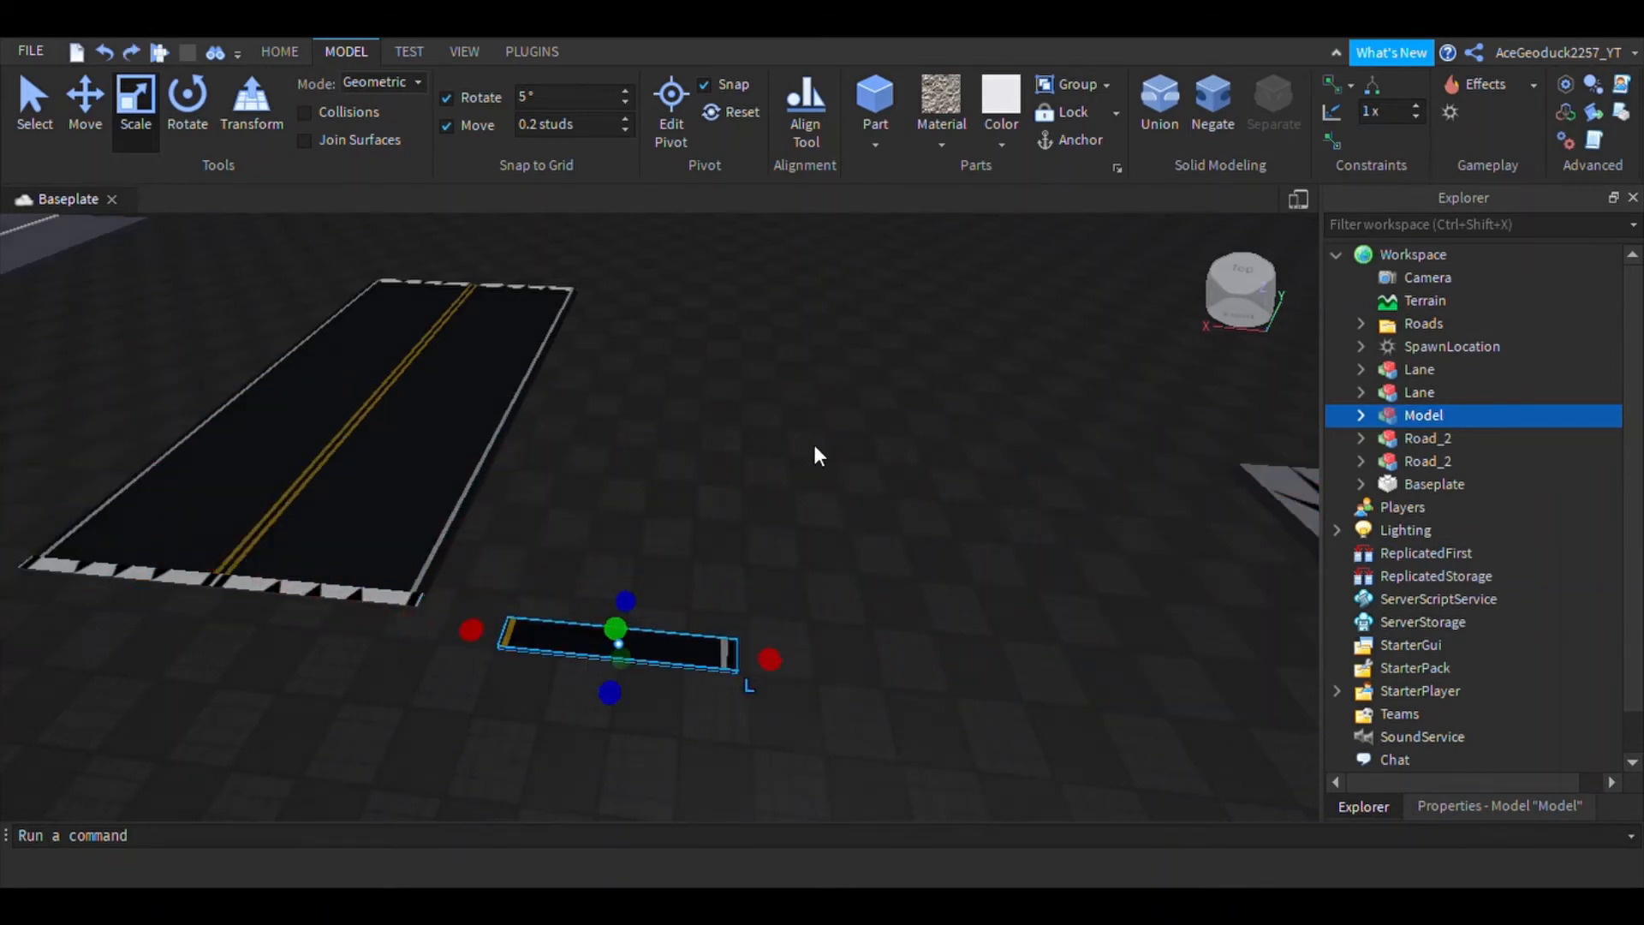
click(1360, 414)
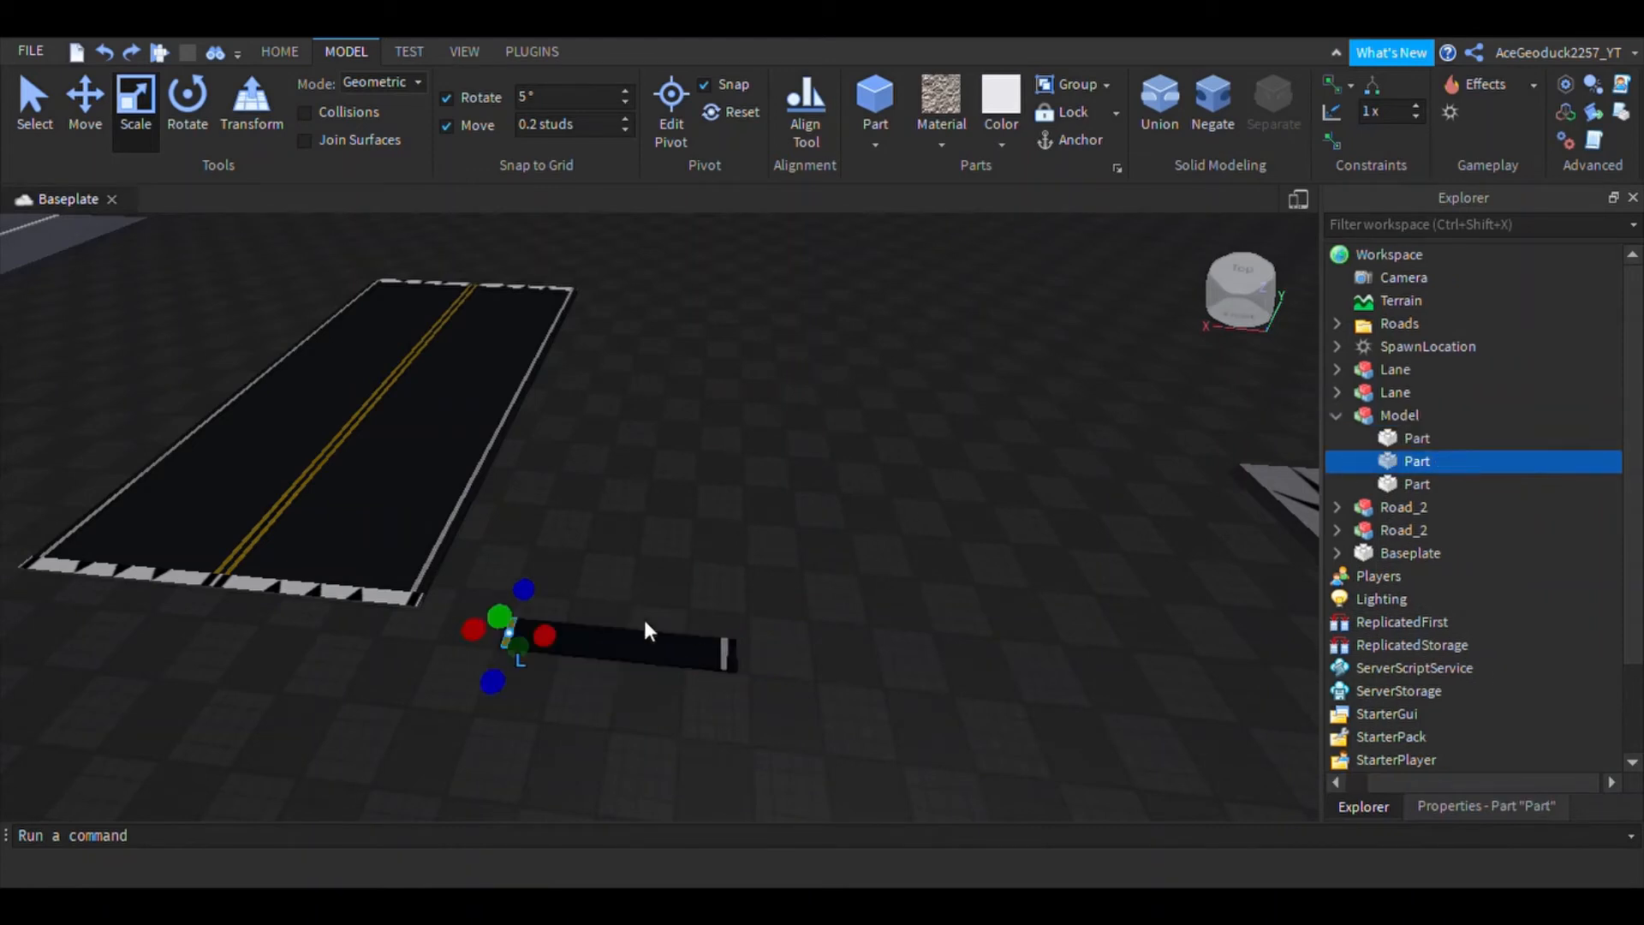
click(1418, 483)
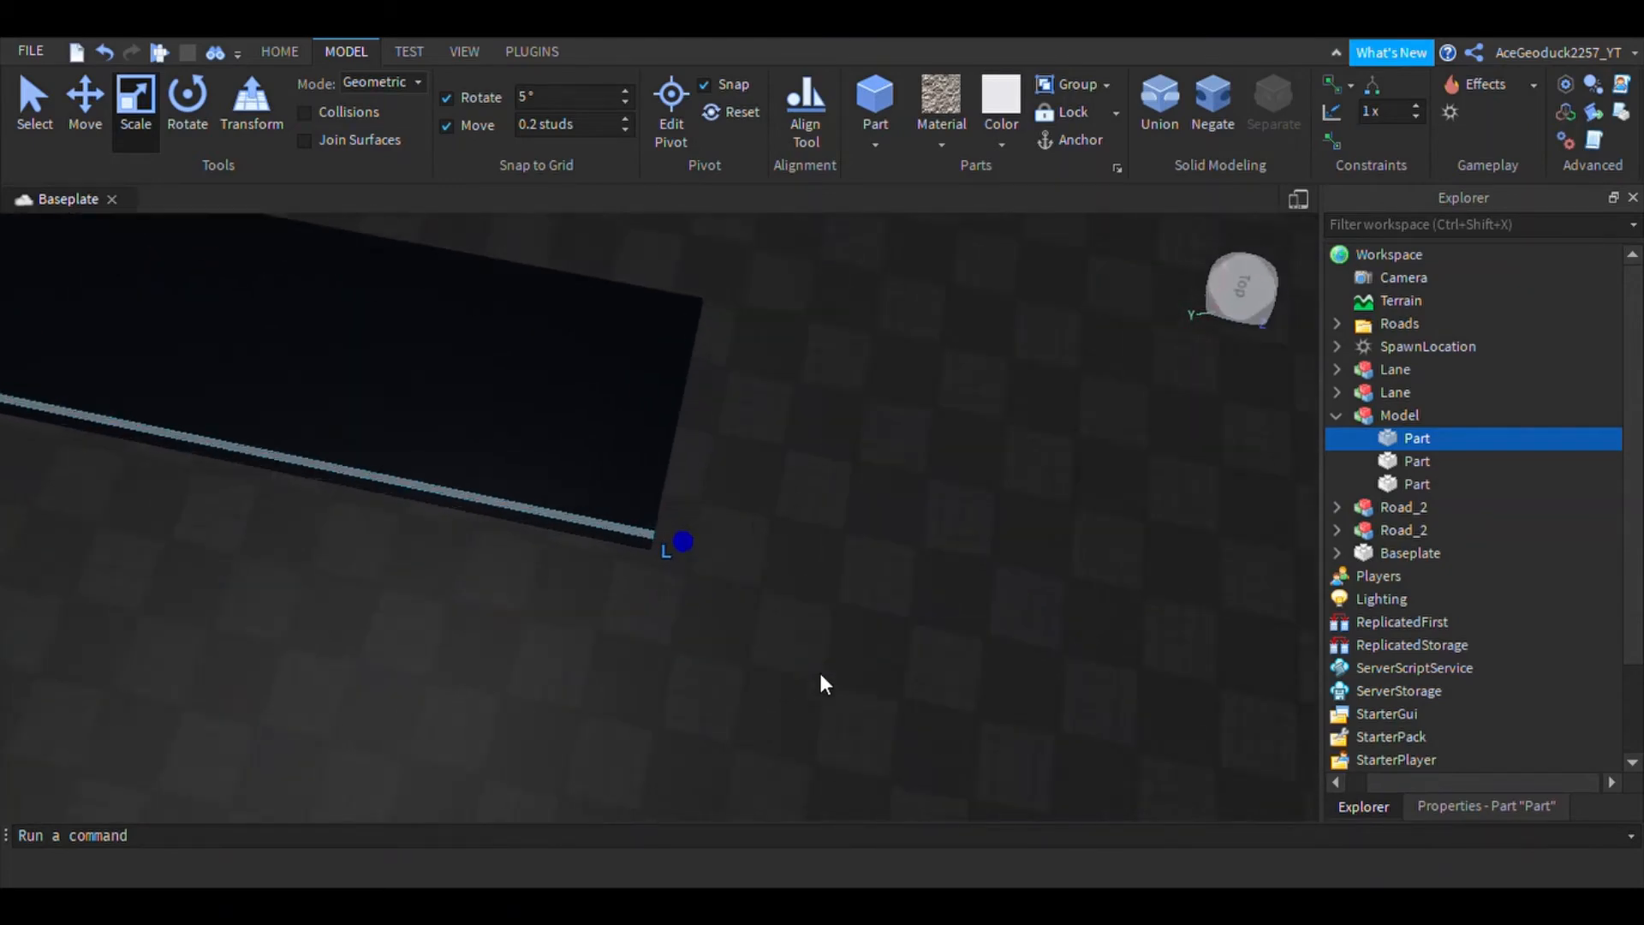
click(1417, 461)
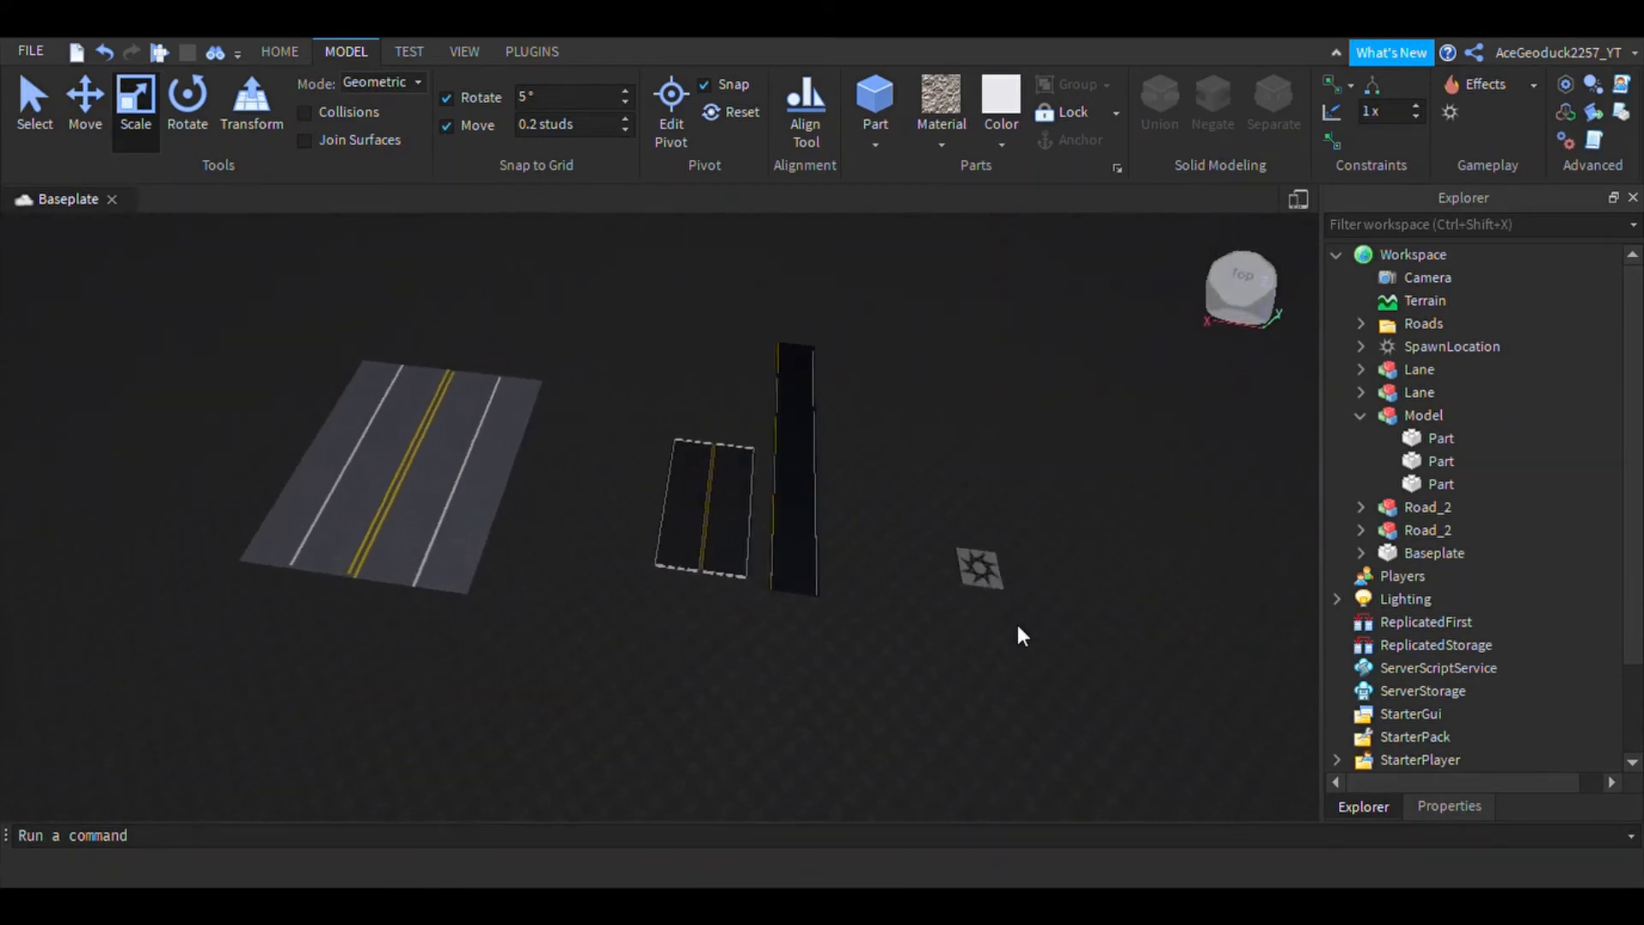
- Select and collapse the black road model in Explorer, then show the Plugins tab
click(1423, 414)
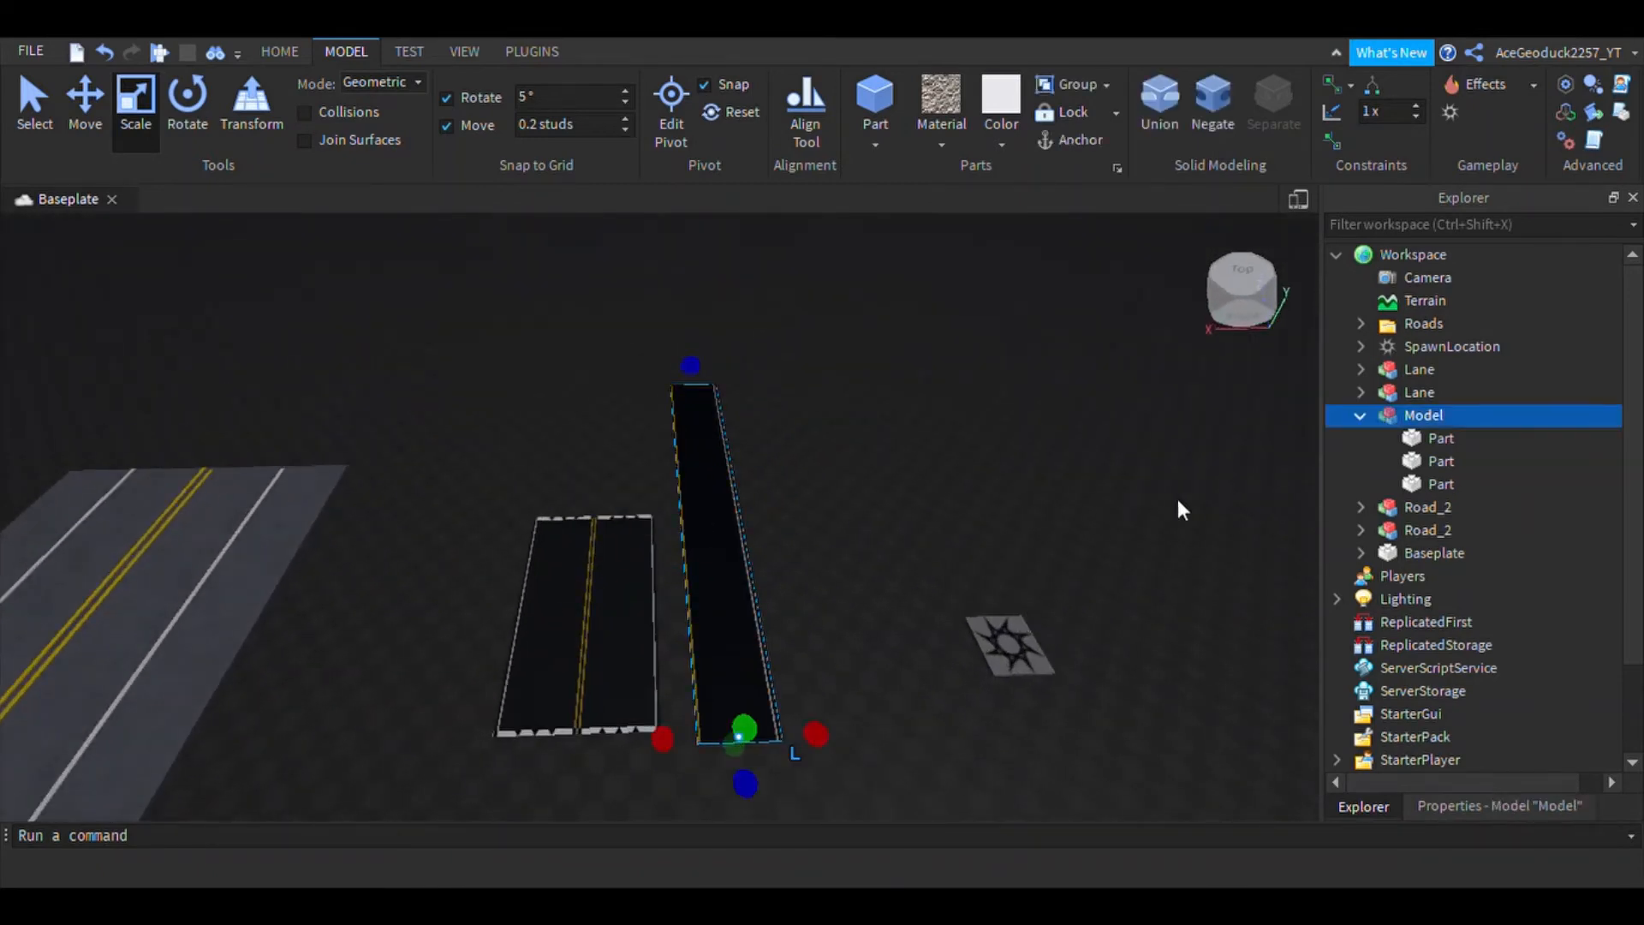
click(1360, 415)
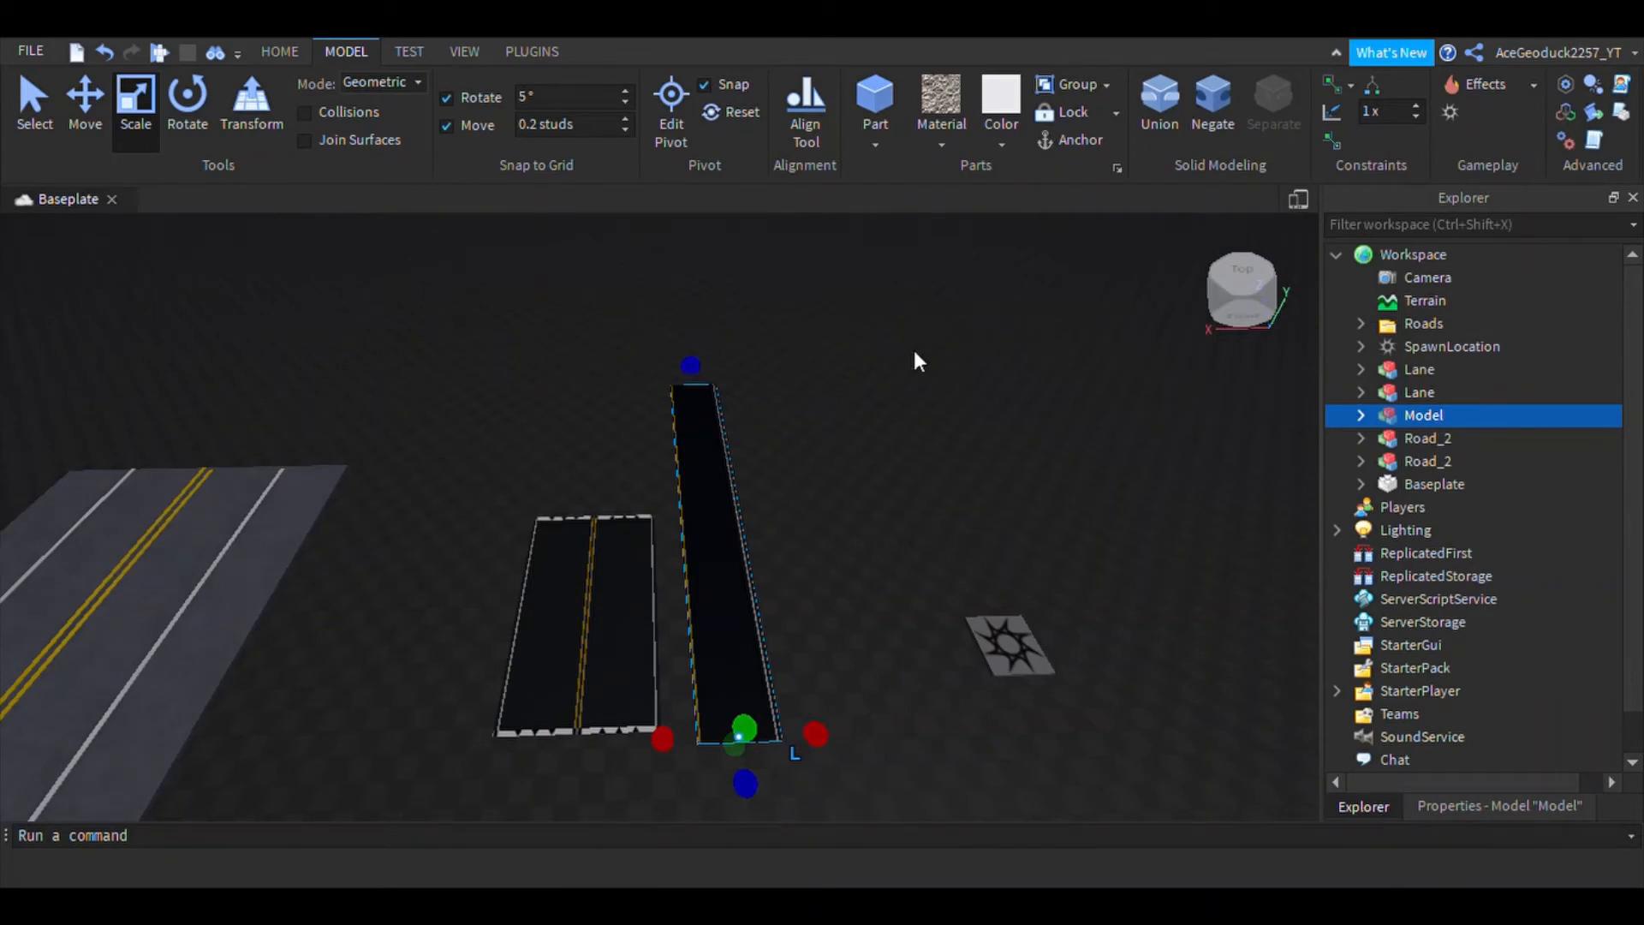
mouse_move(514, 57)
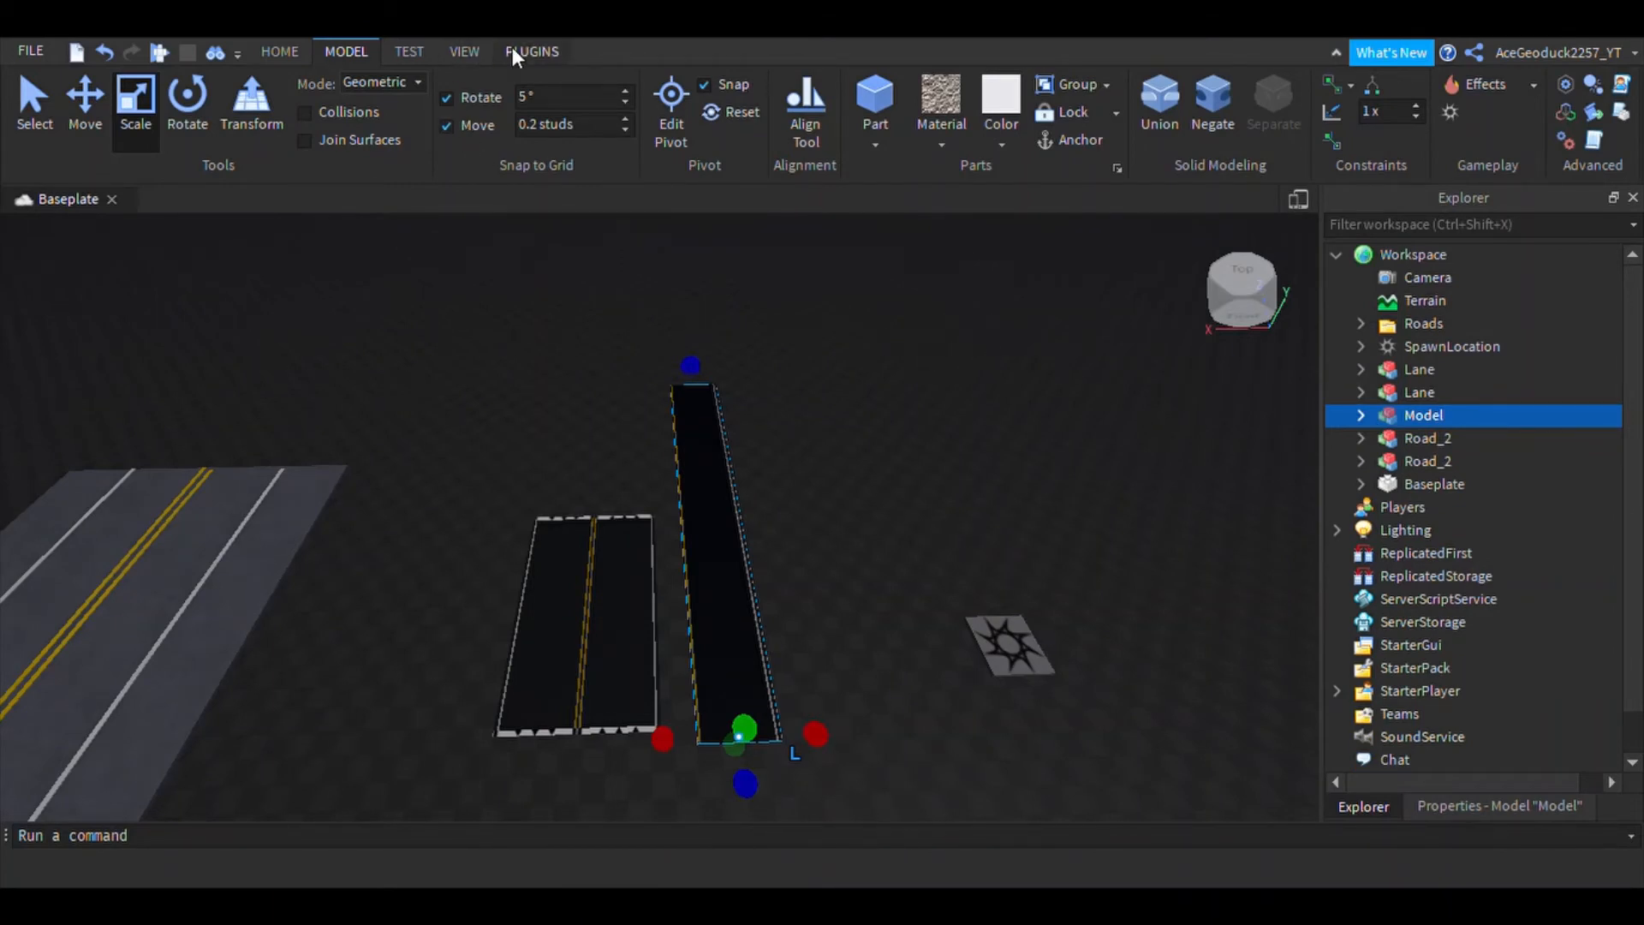
click(532, 51)
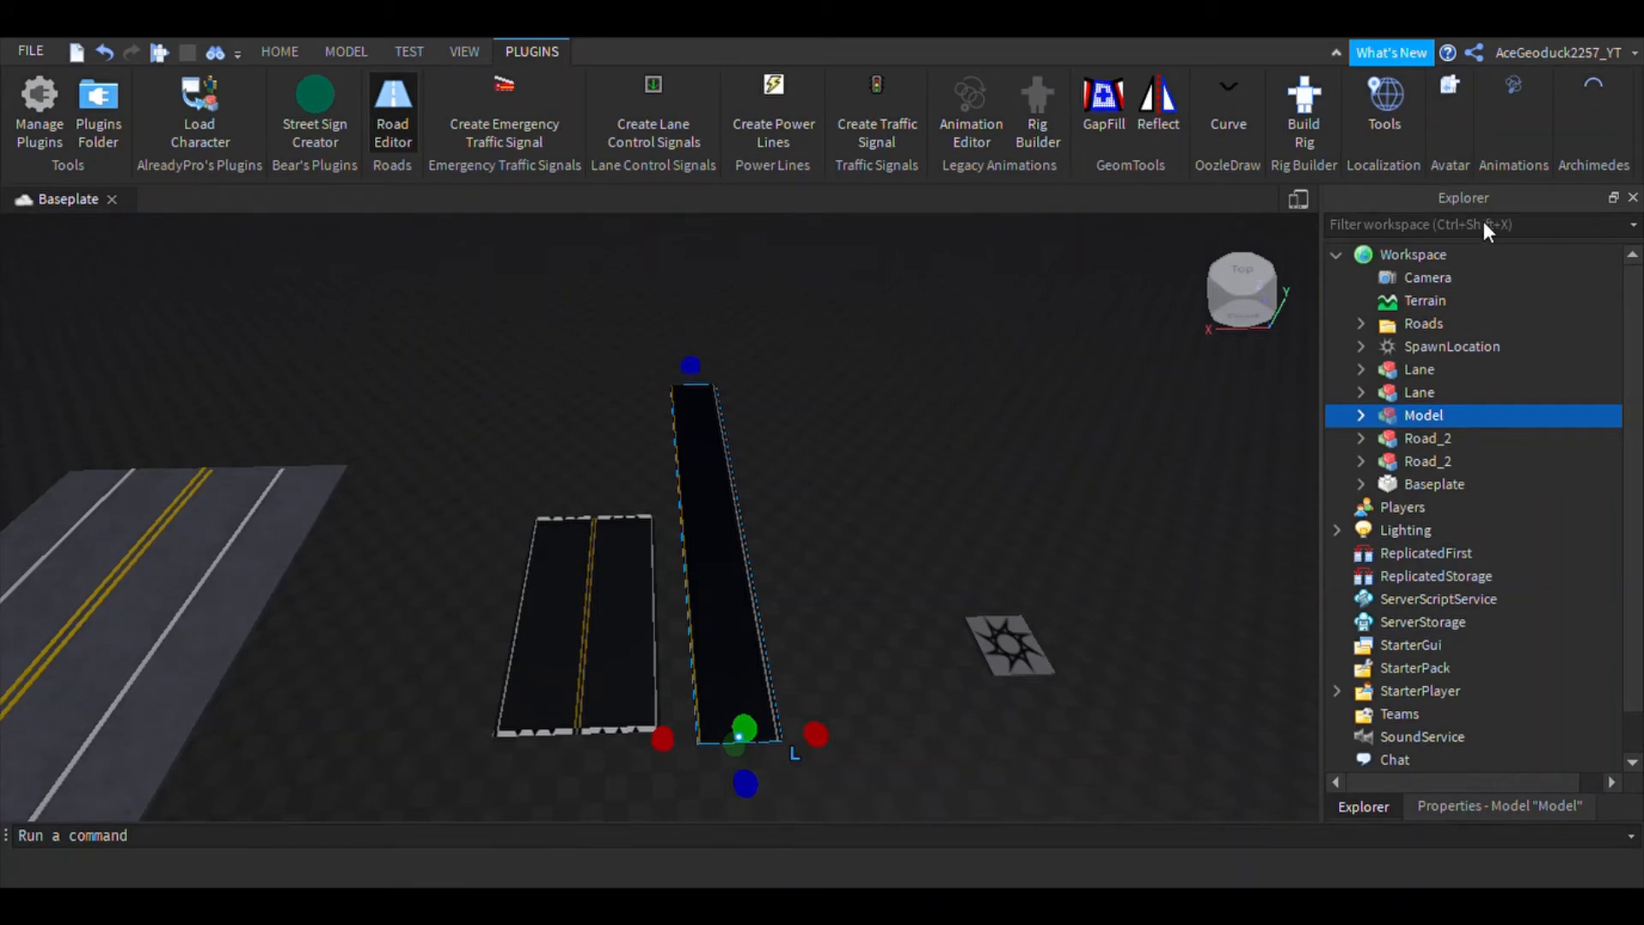
mouse_move(897, 360)
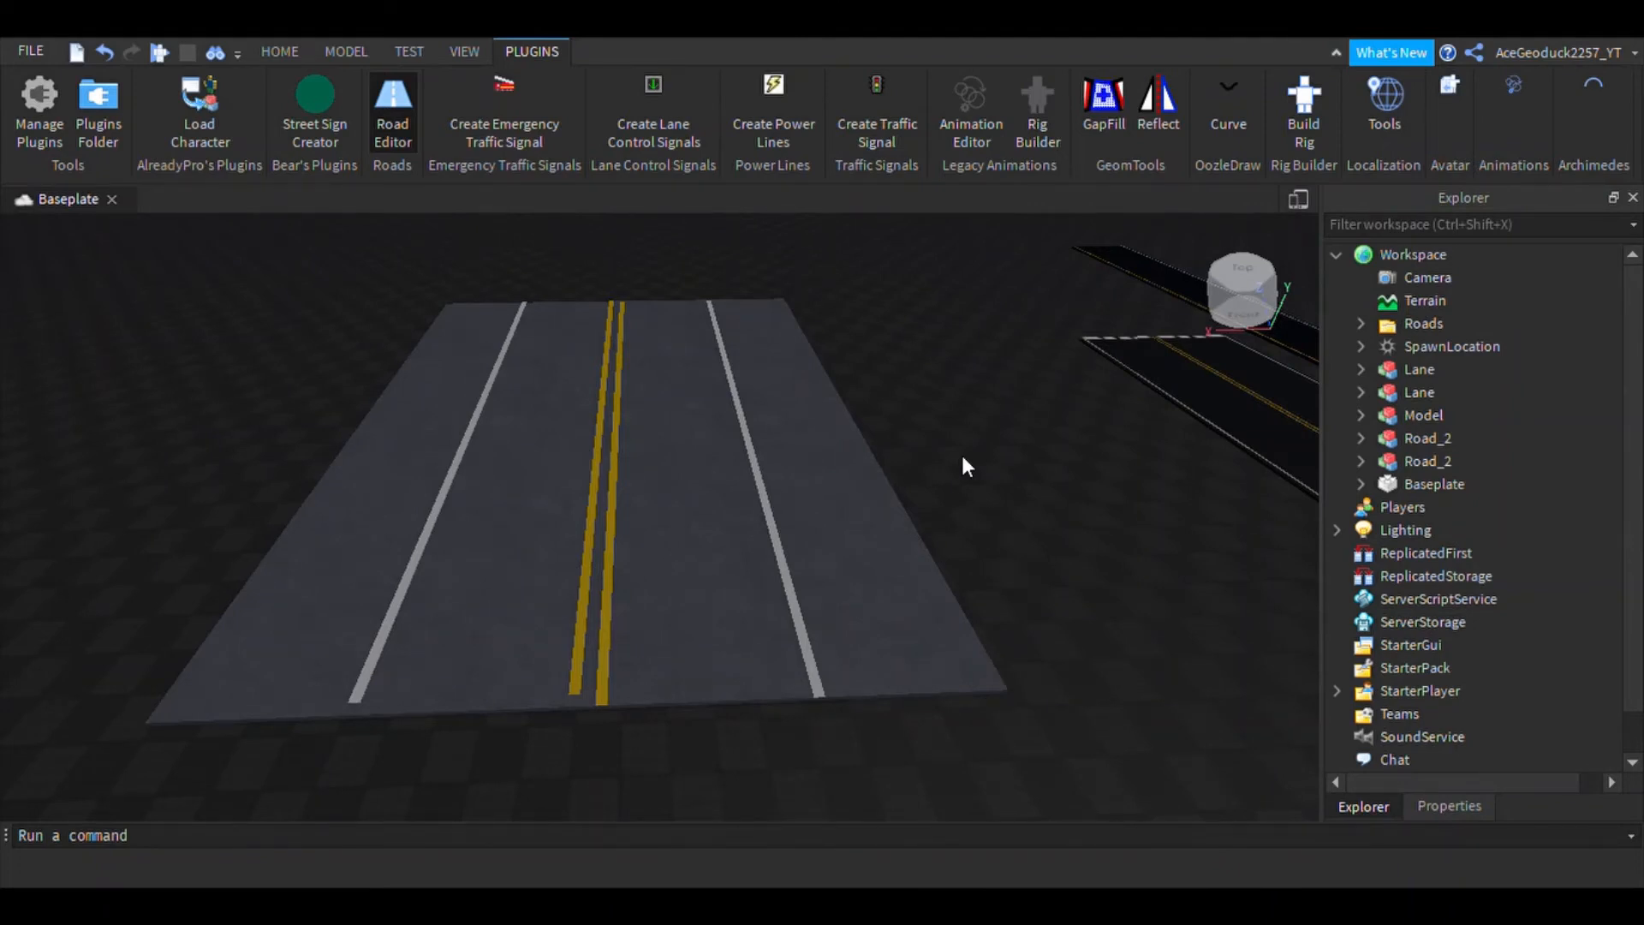
- Insert a new Part to become the thin slab across the wide road's end
click(279, 52)
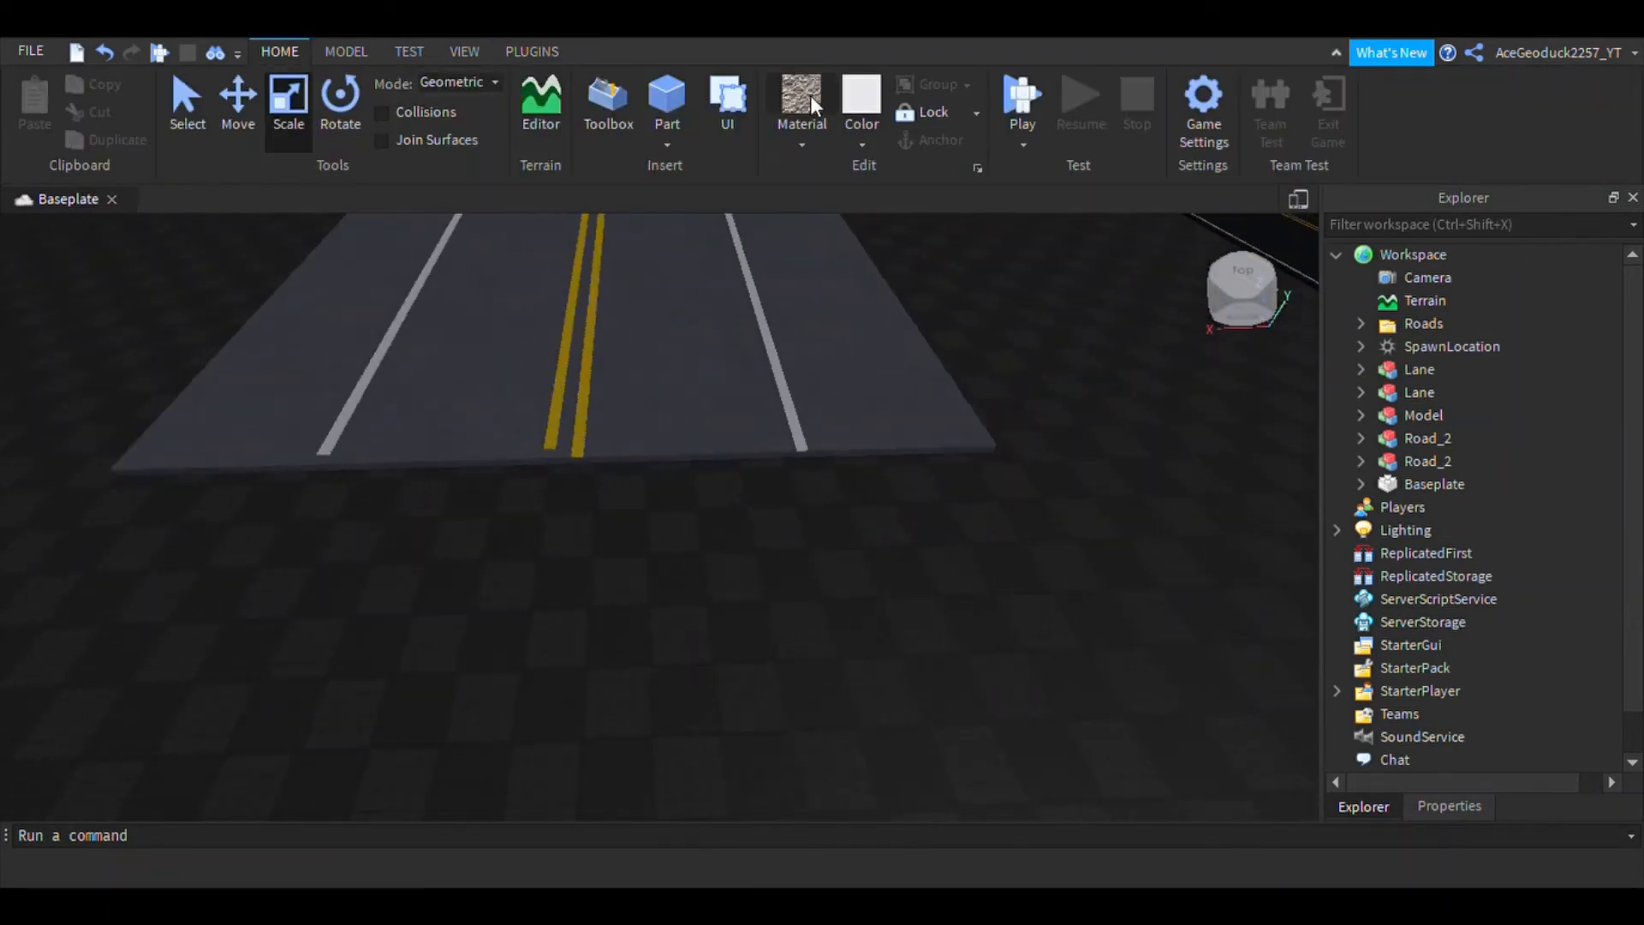
click(667, 100)
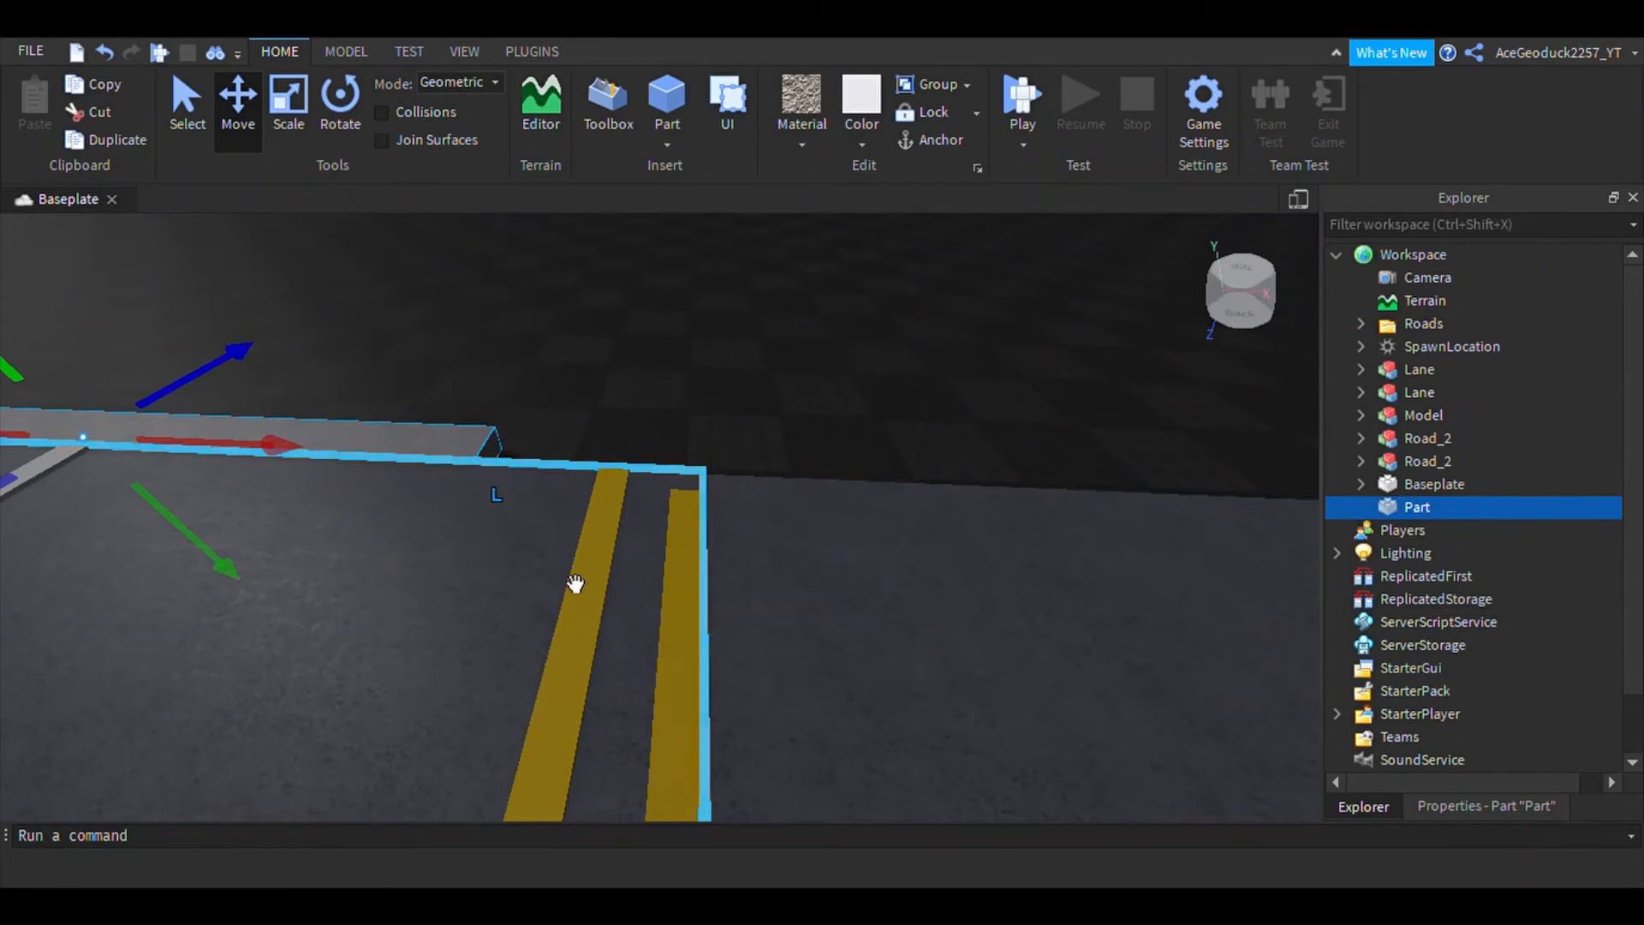
click(1428, 438)
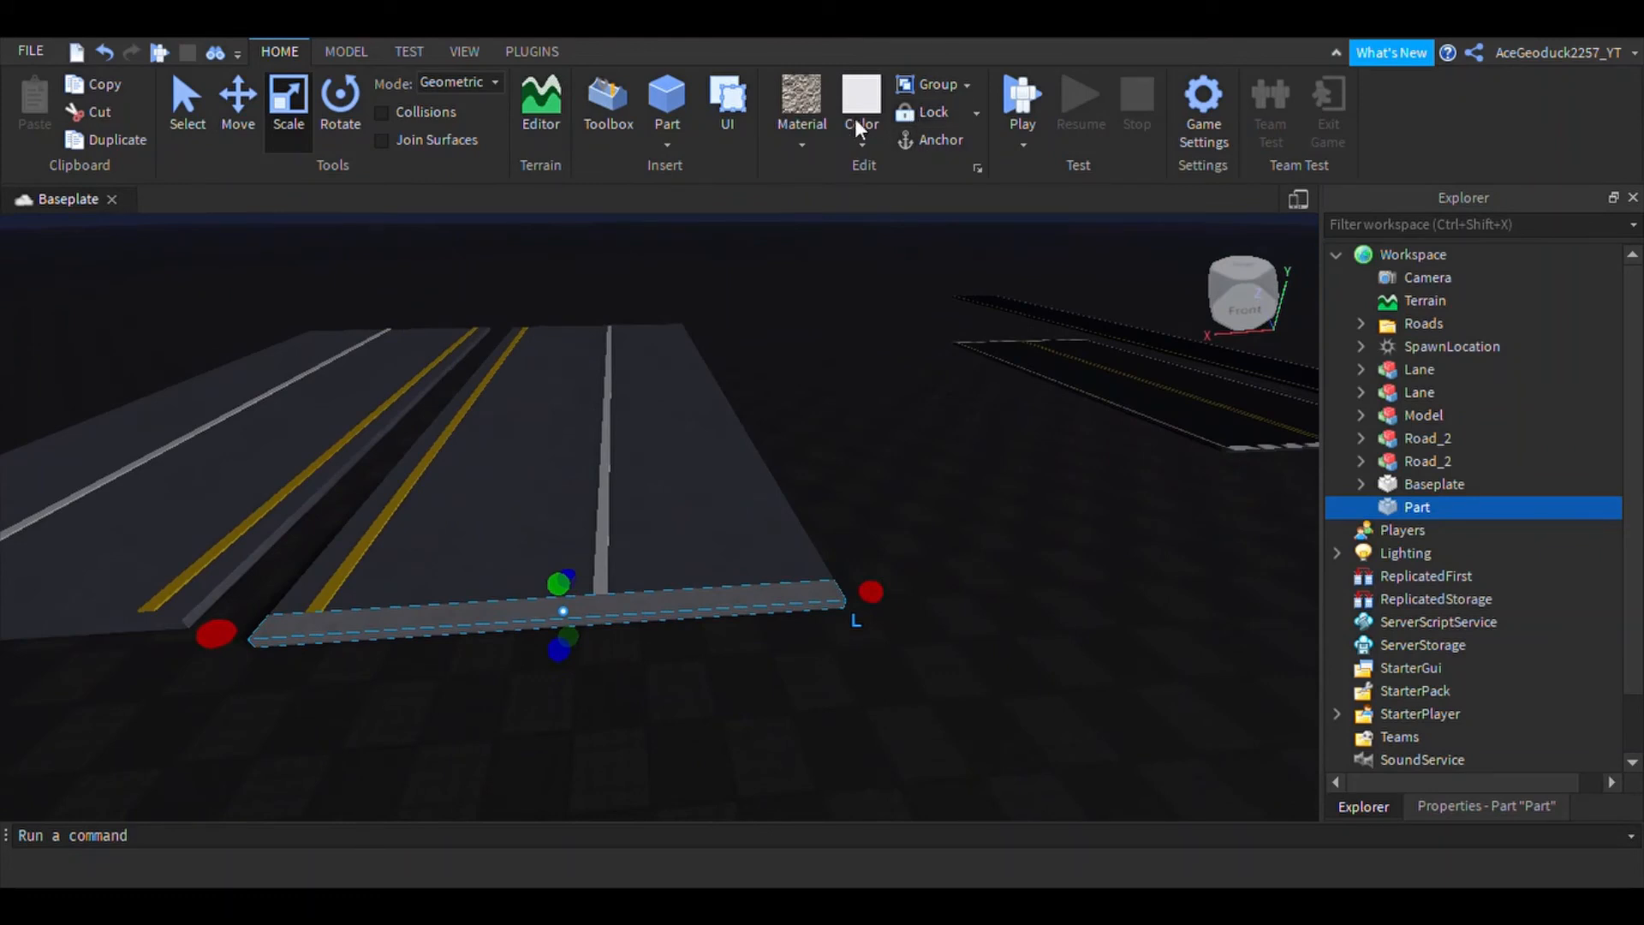
mouse_move(1127, 587)
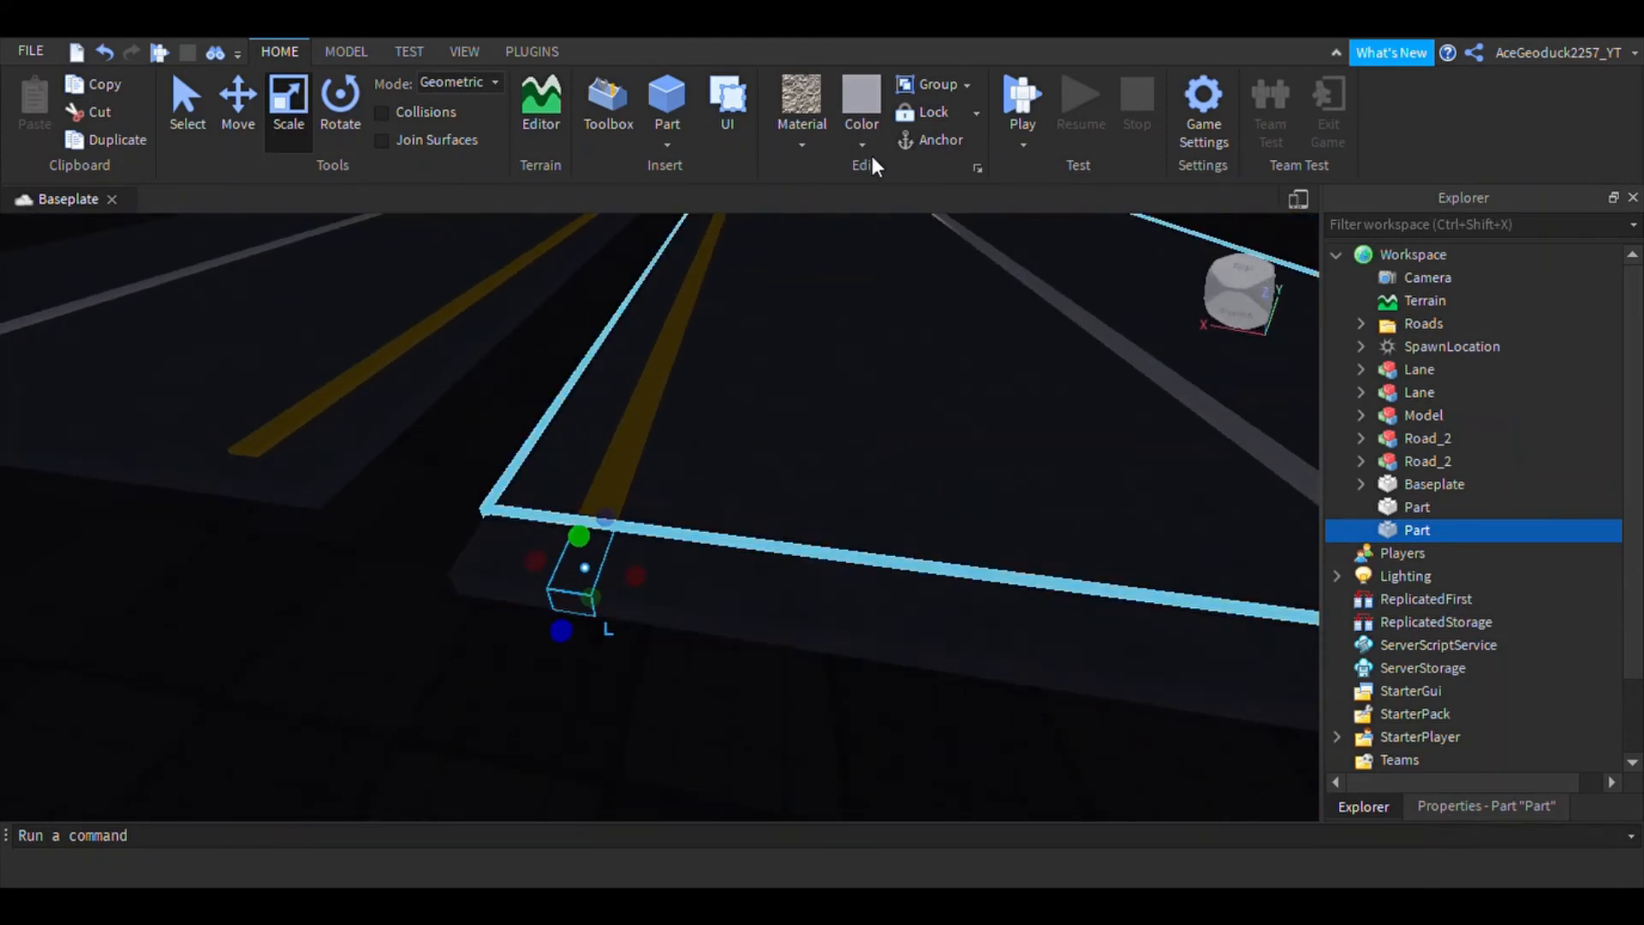
- Color the small part yellow and bring up the Model tab tools
click(860, 94)
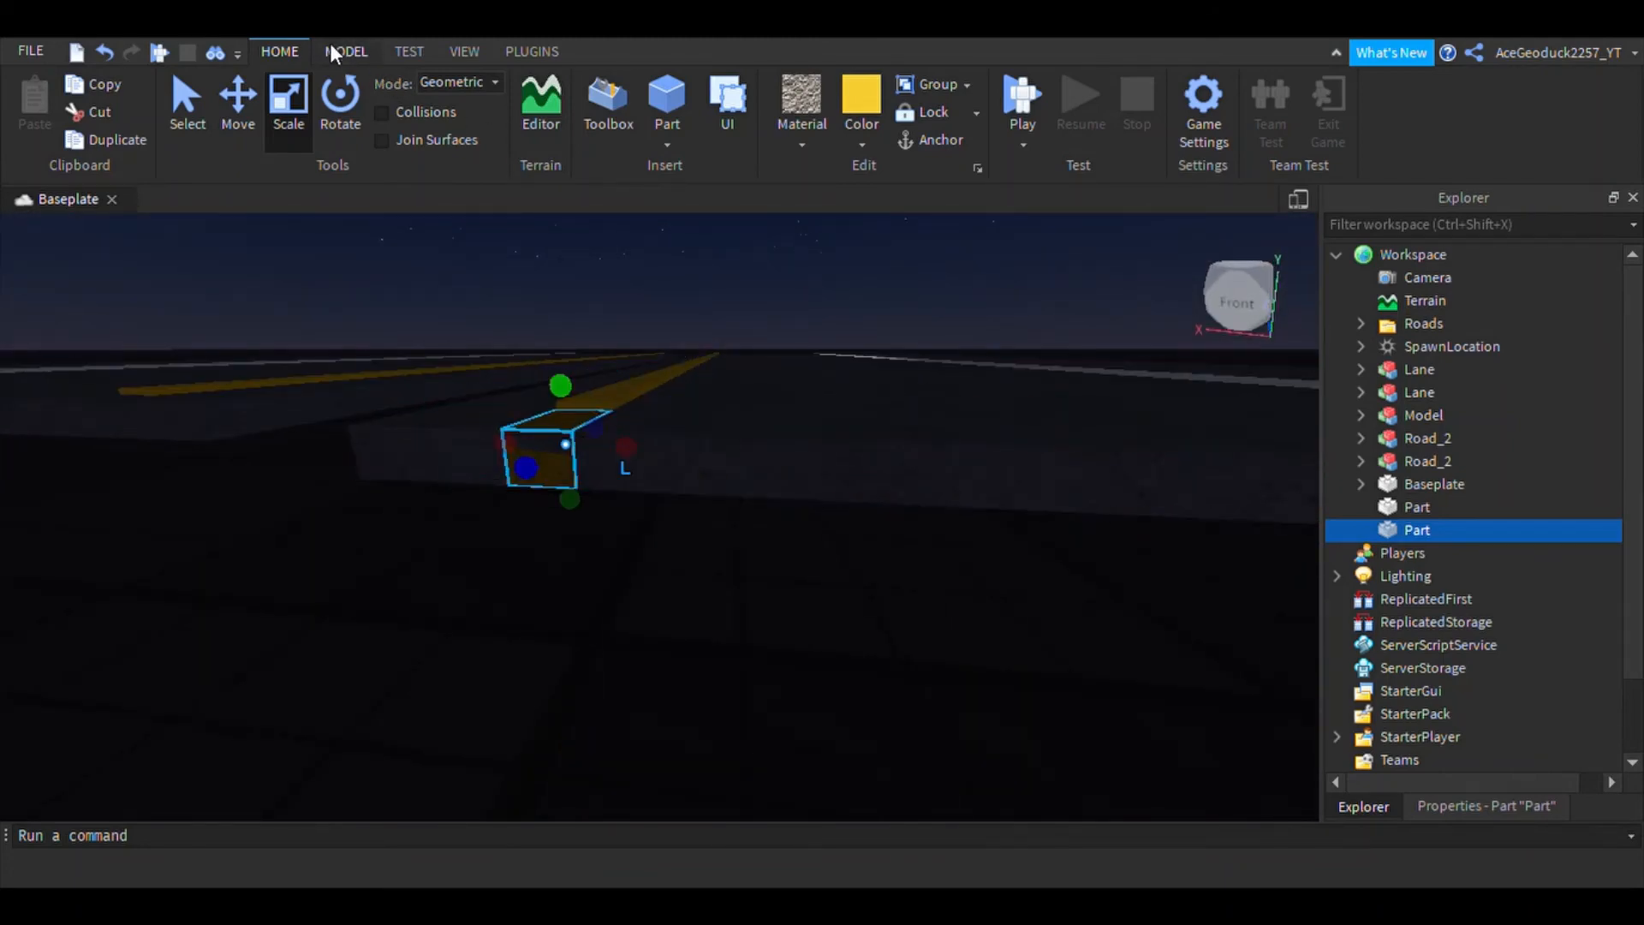
click(345, 50)
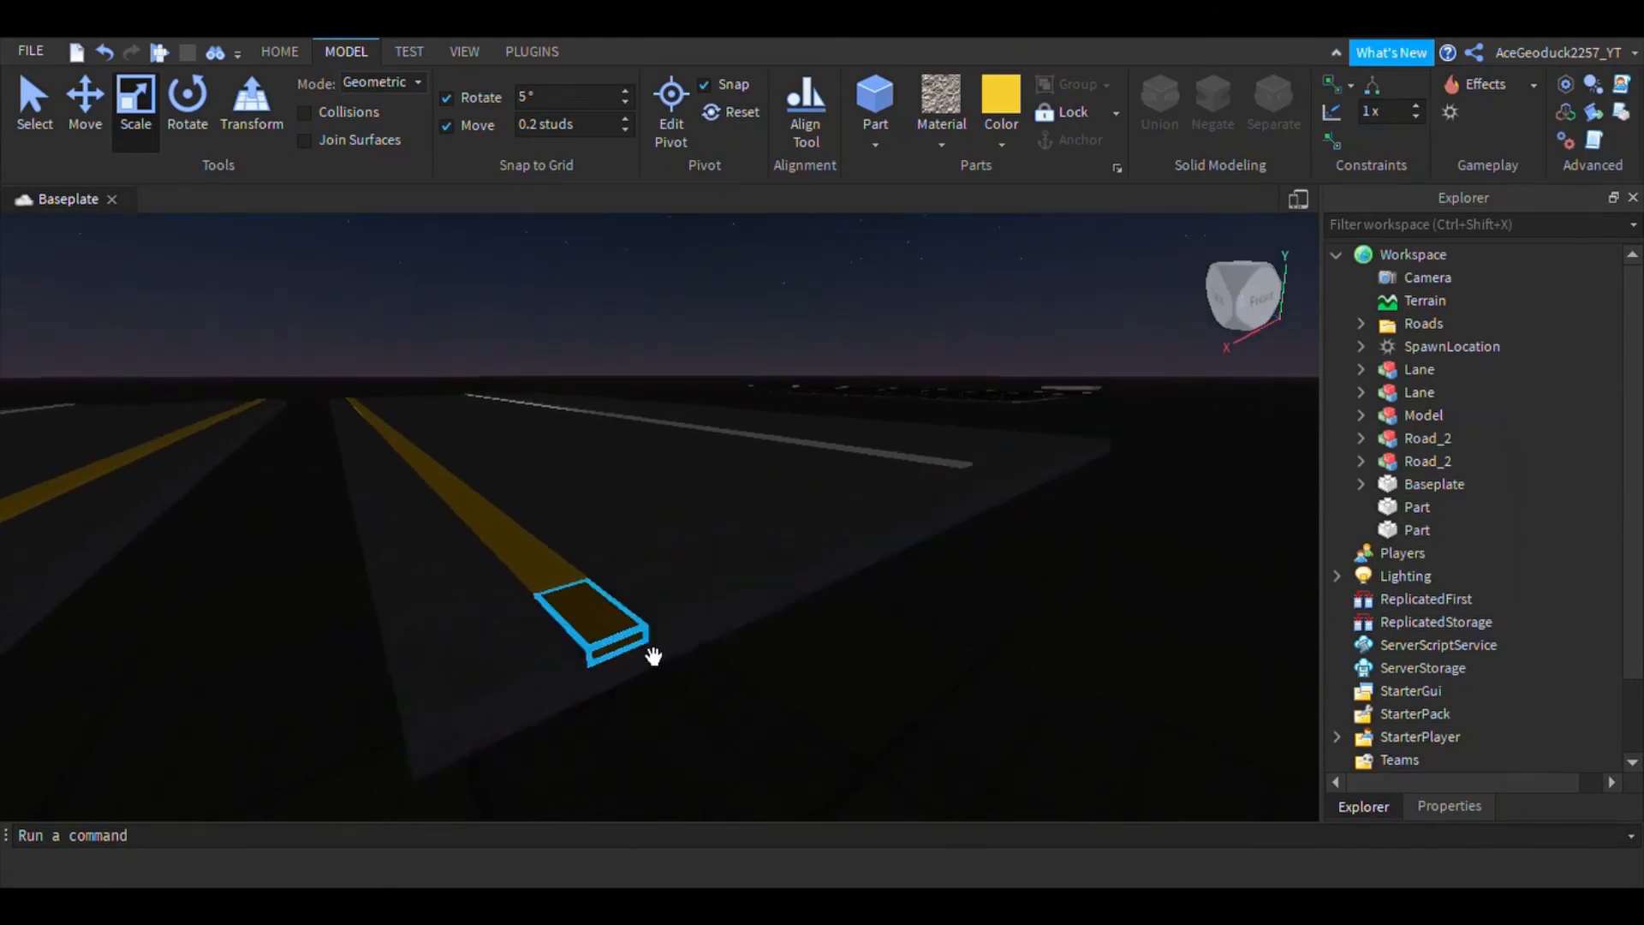
- Select the yellow line piece to stretch it across the end slab
click(587, 625)
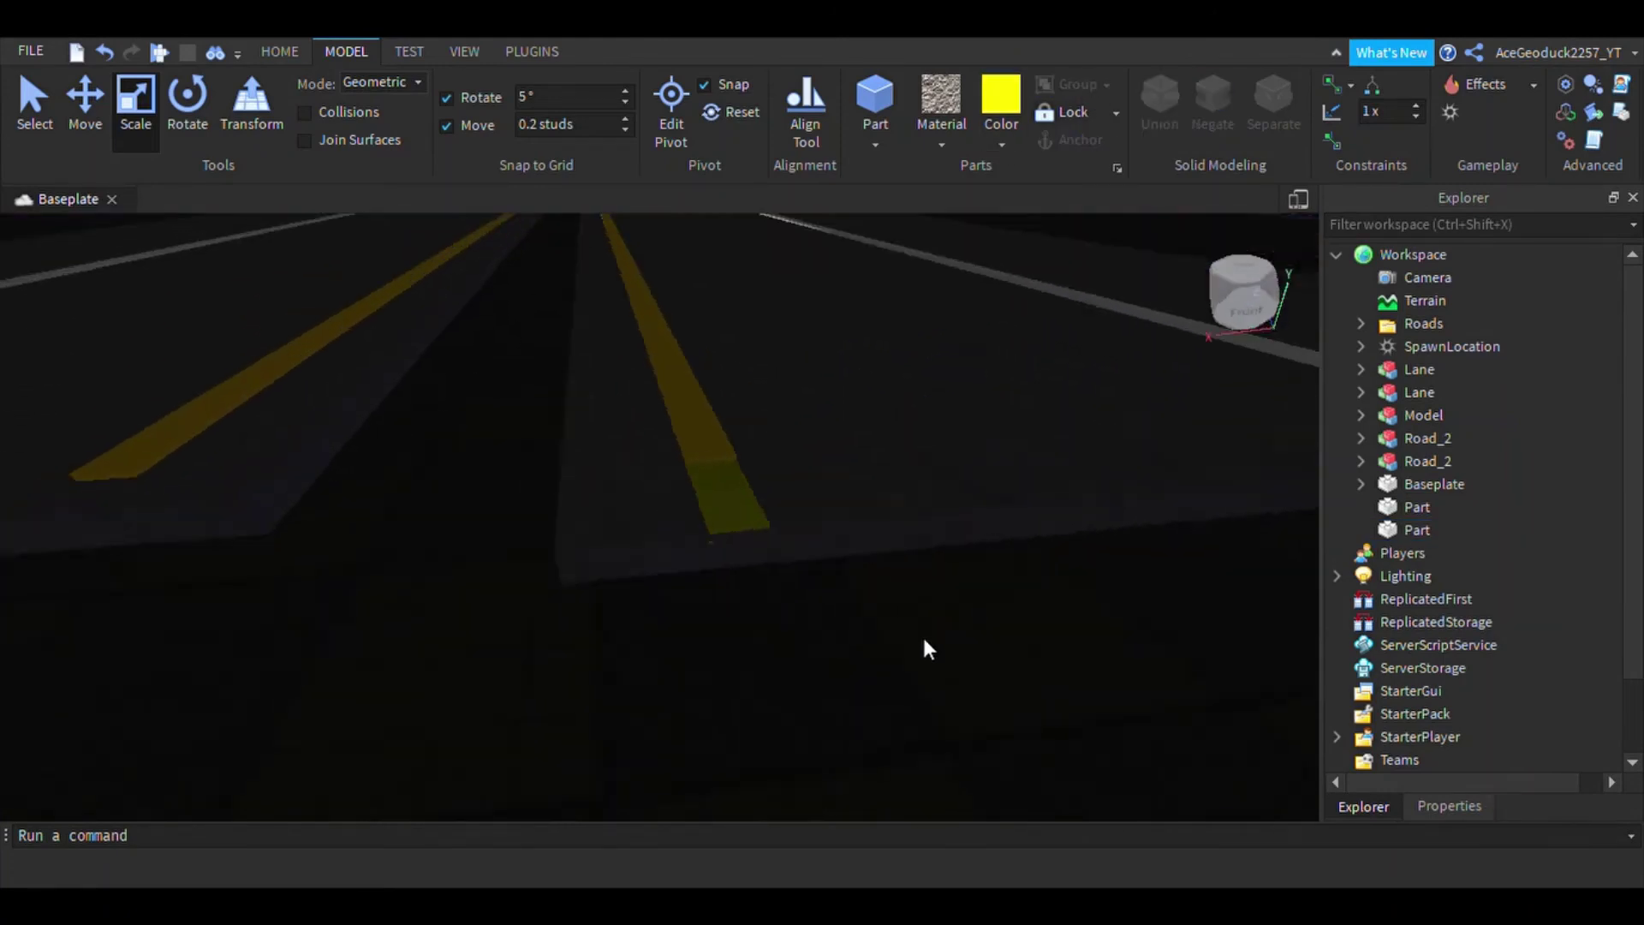
click(1415, 529)
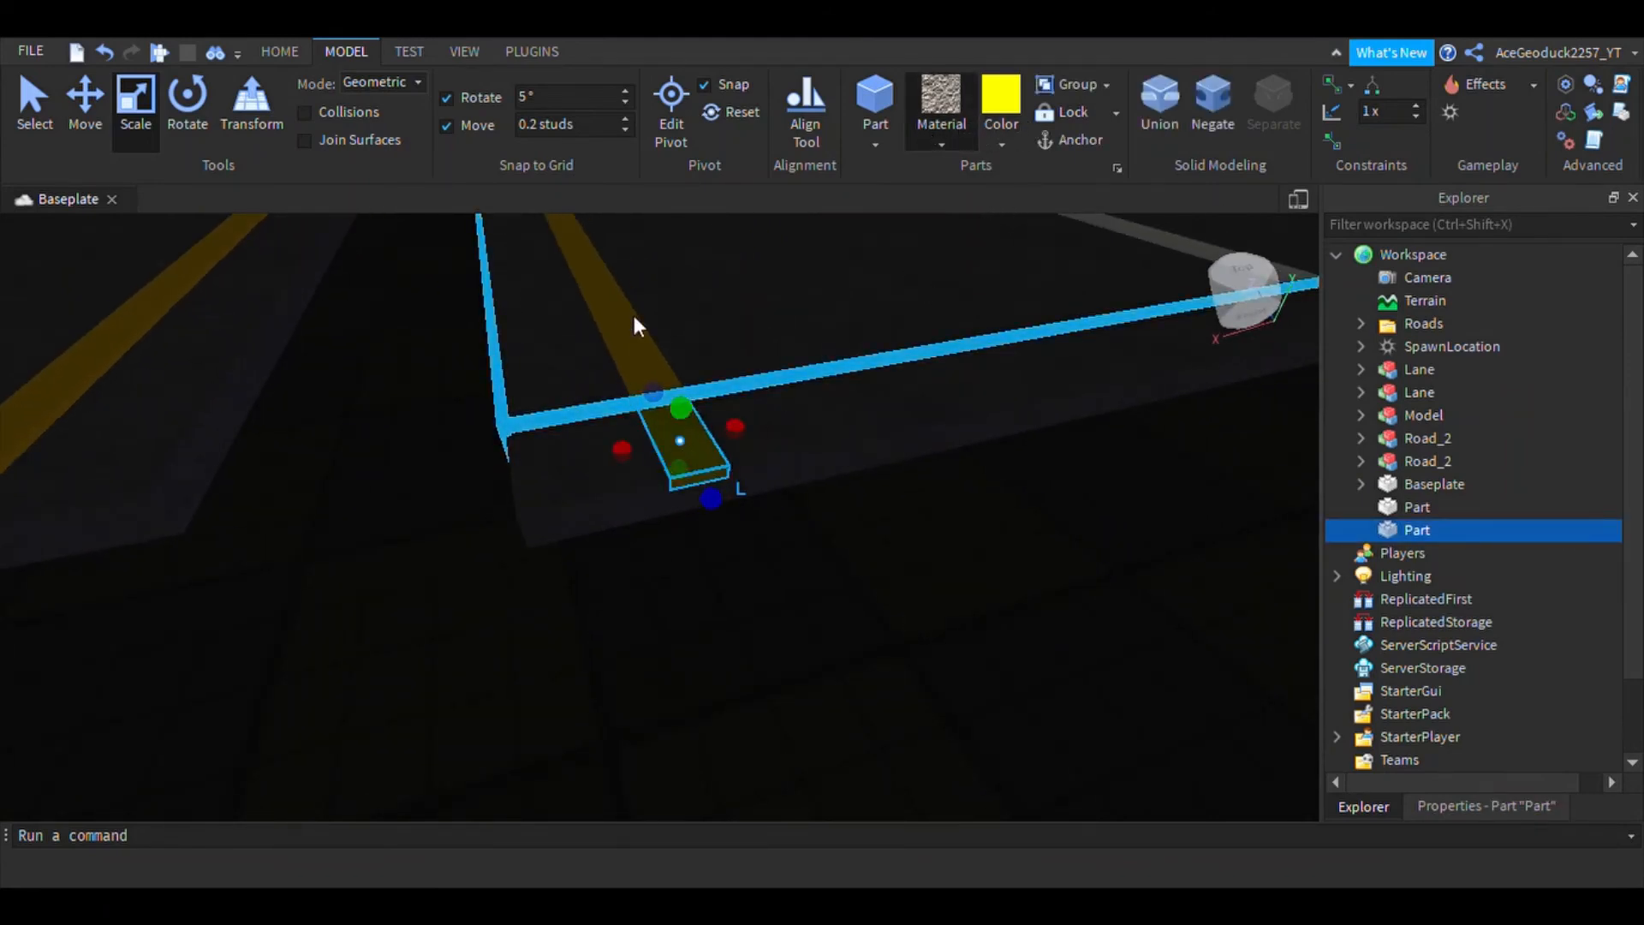
mouse_move(1013, 437)
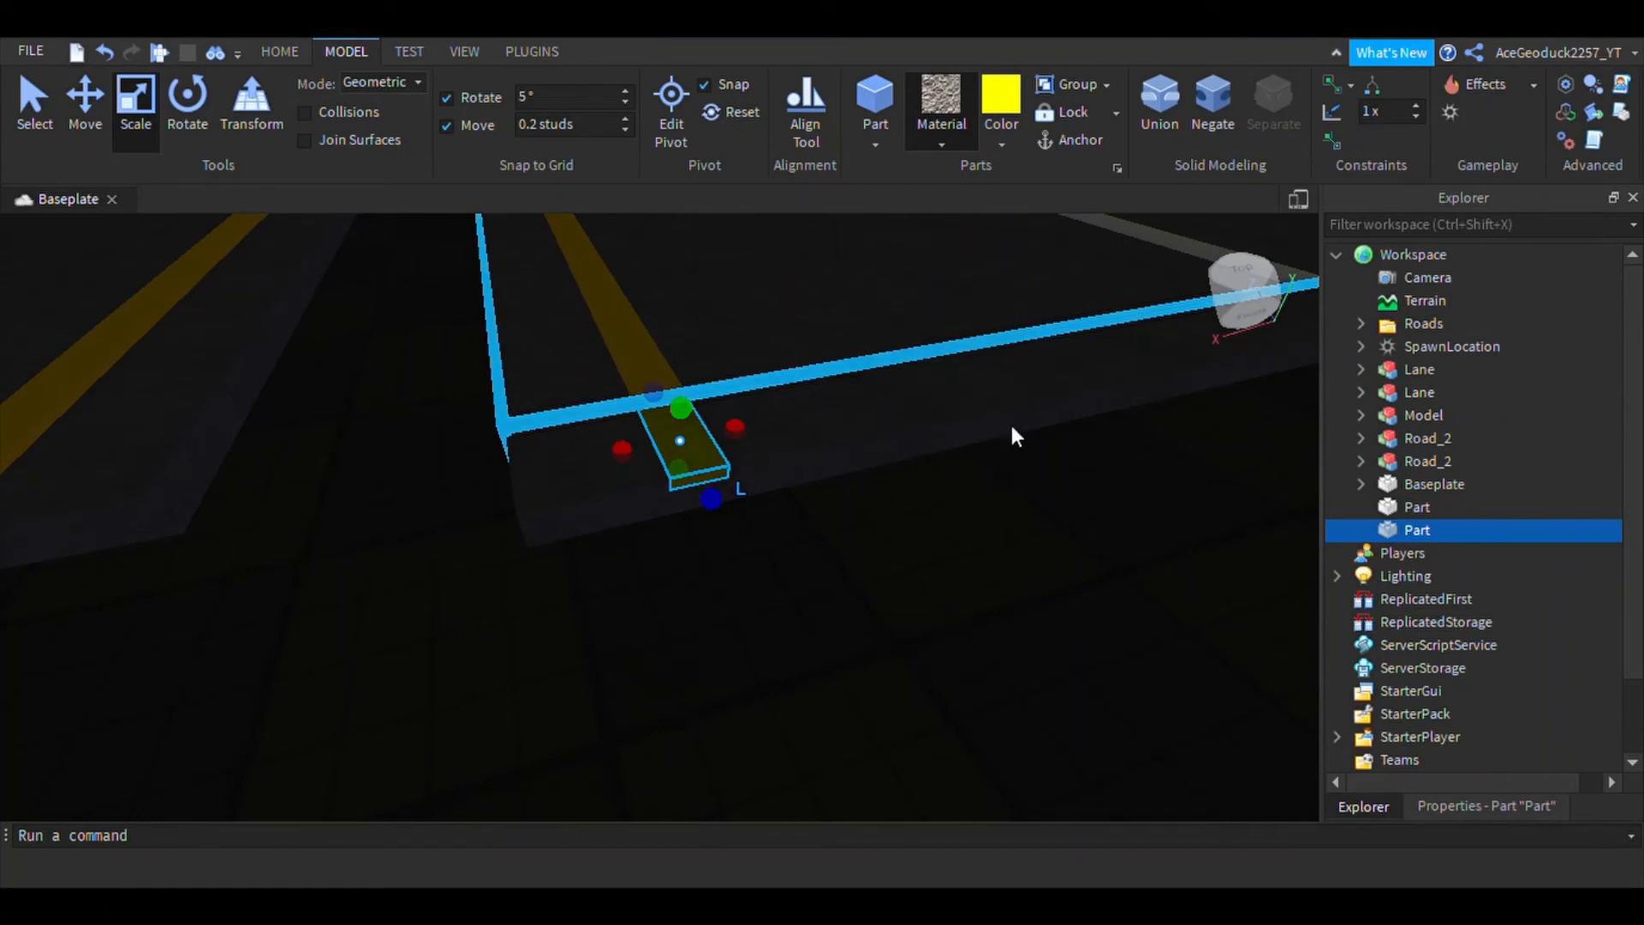
mouse_move(978, 606)
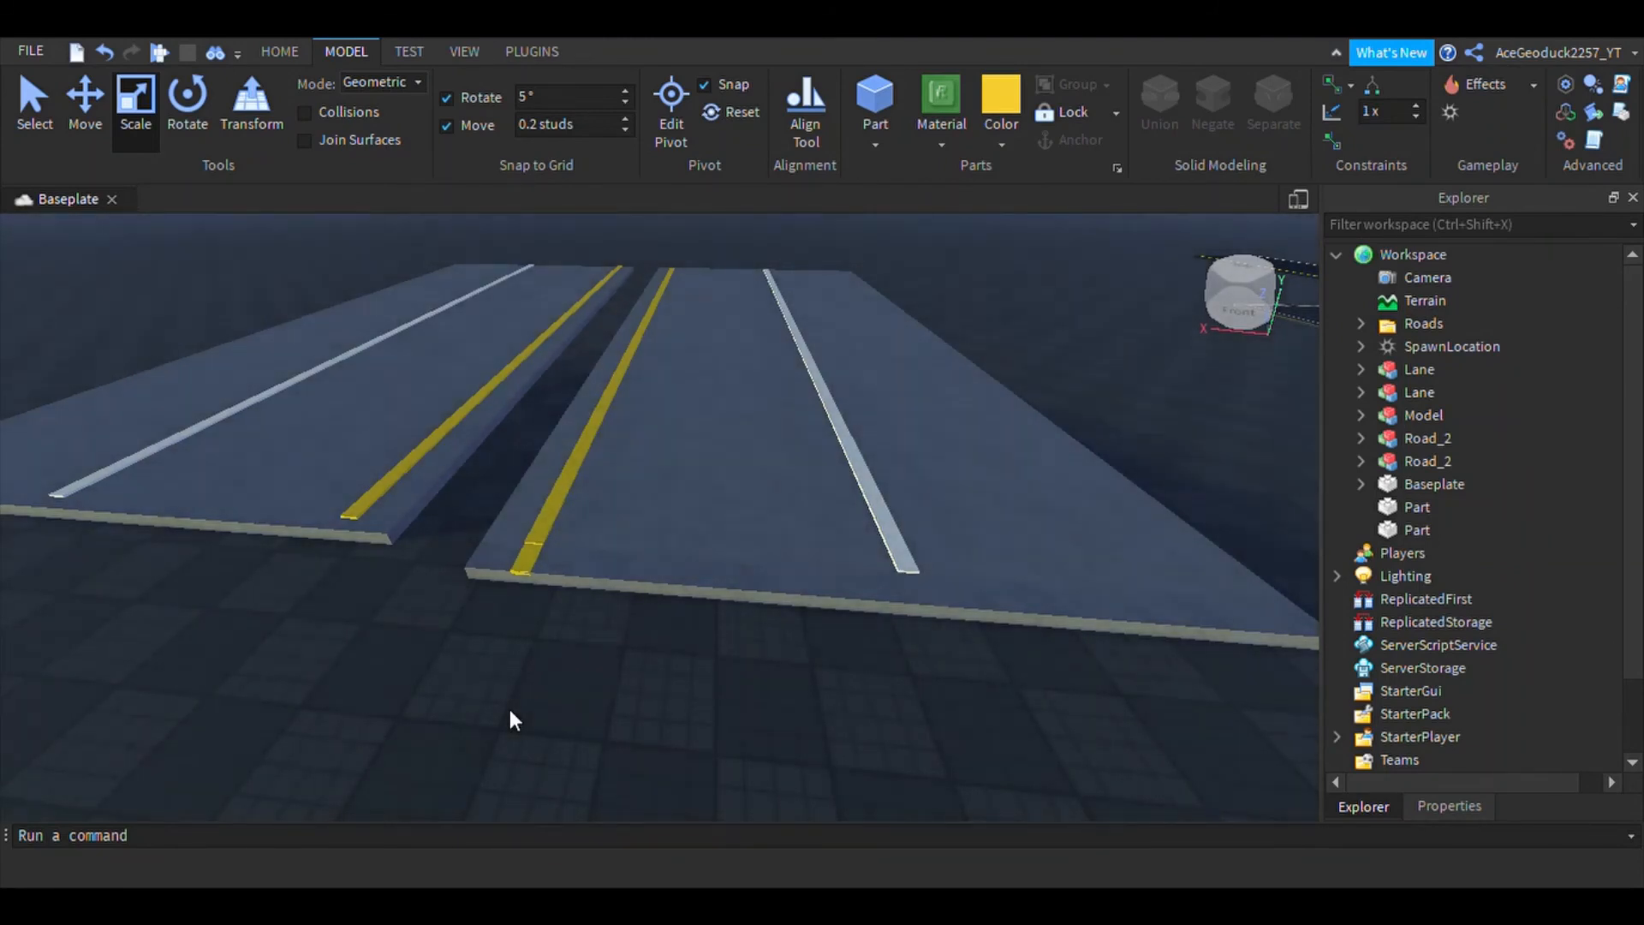
- Add the white line piece and Ctrl-select the slab and both line parts
click(530, 556)
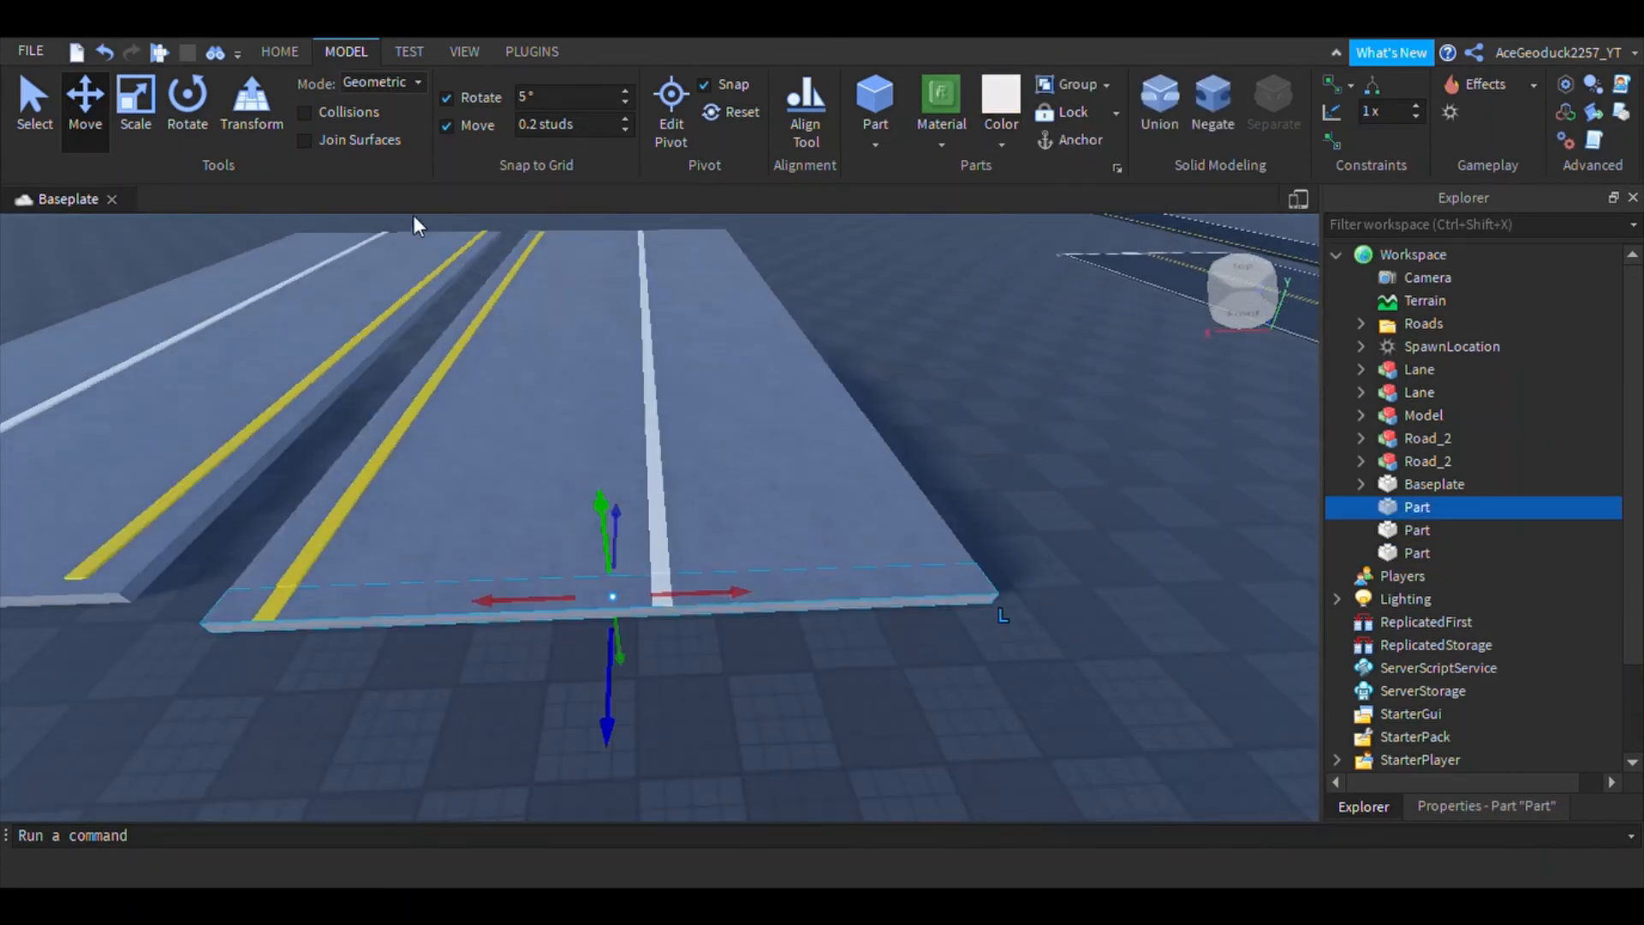
click(1417, 552)
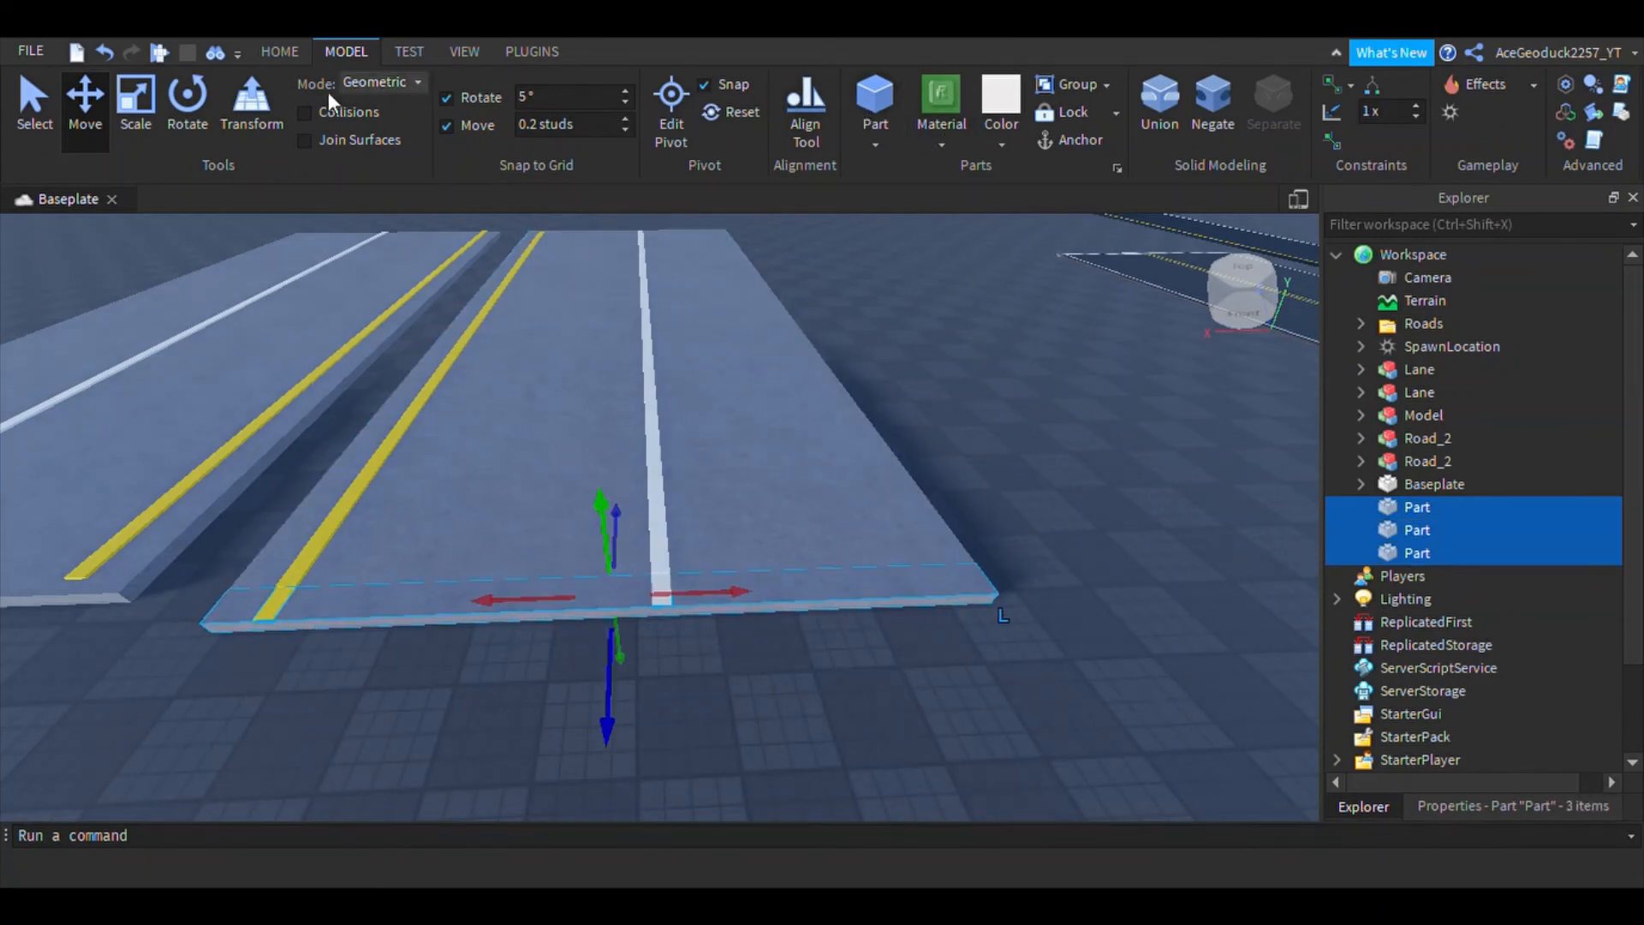
- Group the end slab with its yellow and white line pieces into a model
click(280, 51)
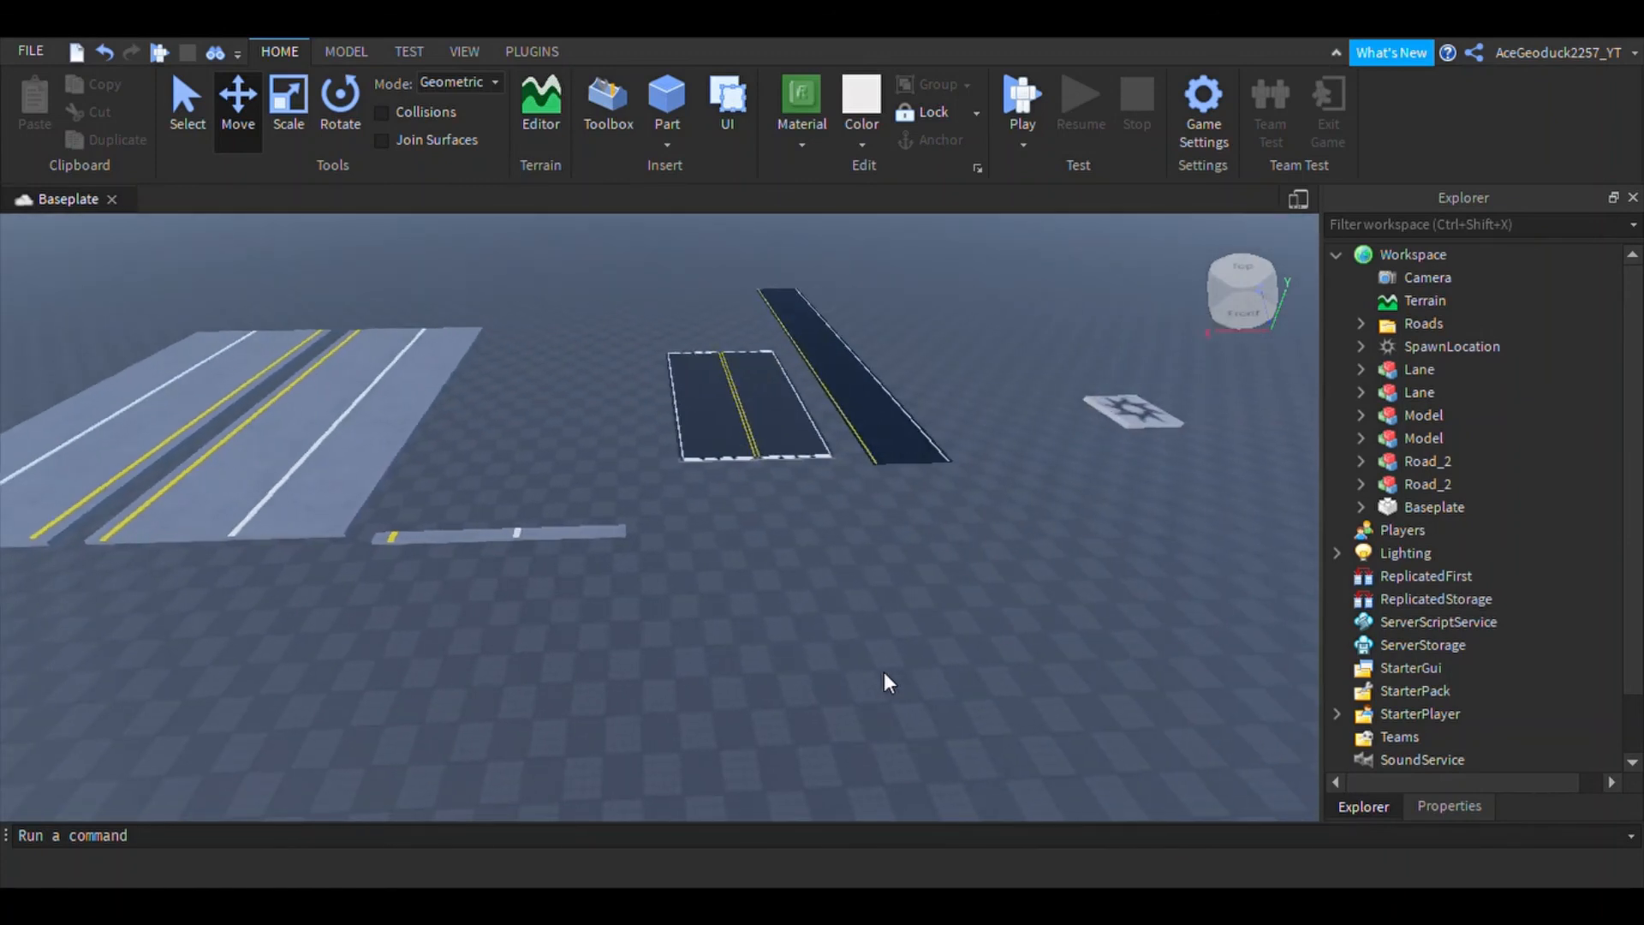
mouse_move(860, 616)
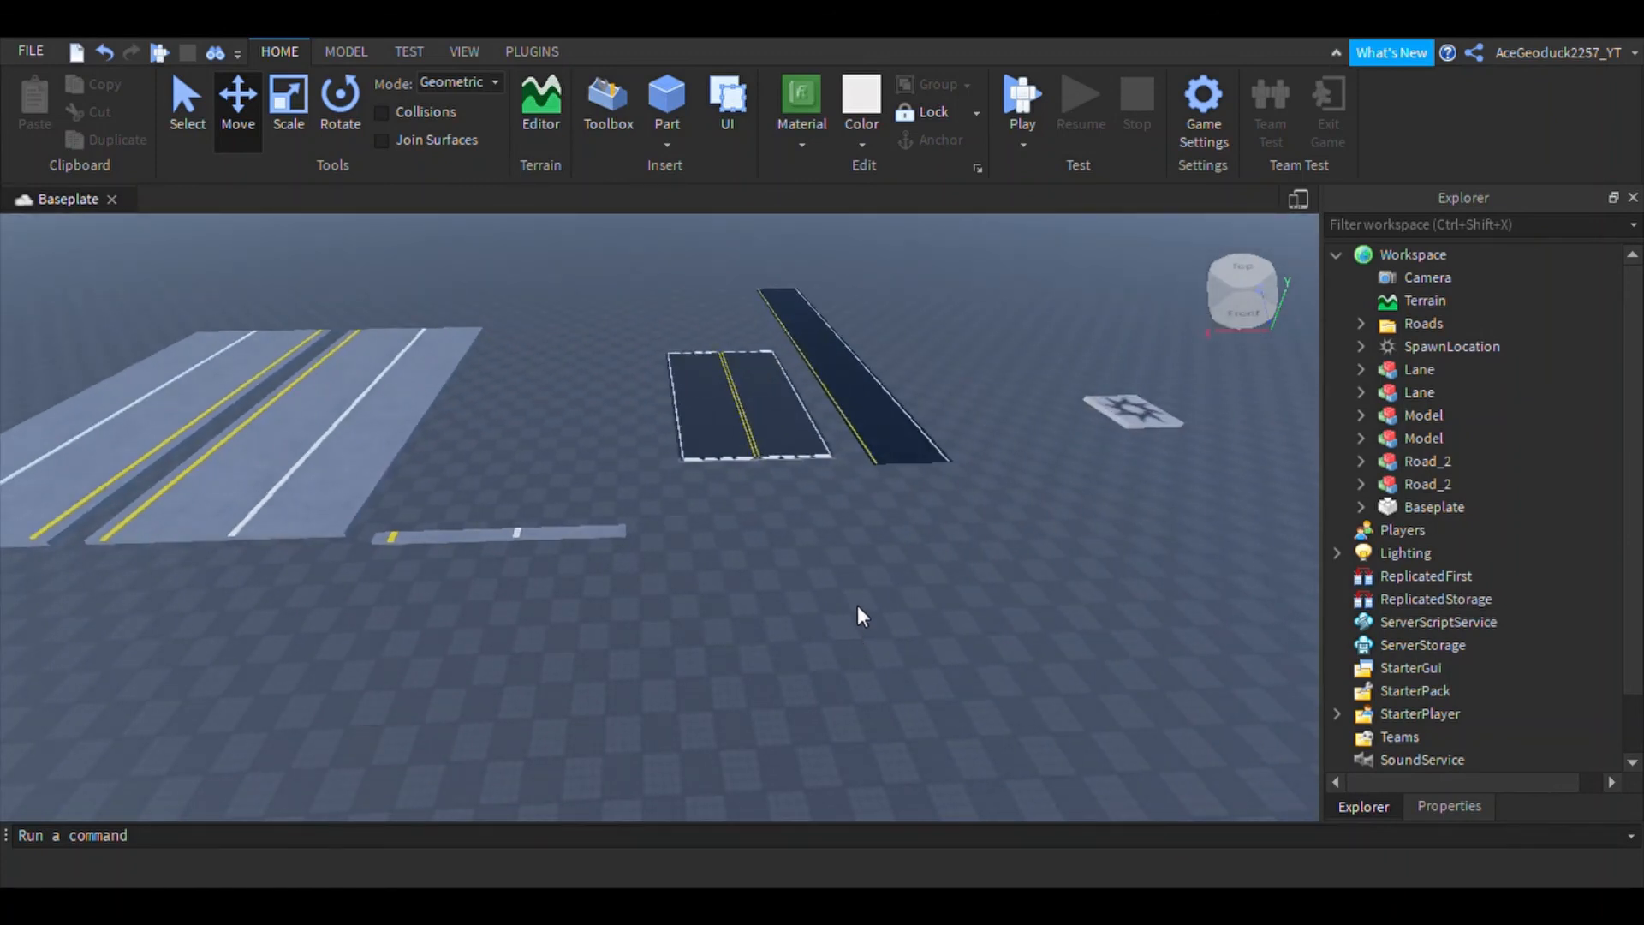
mouse_move(701, 659)
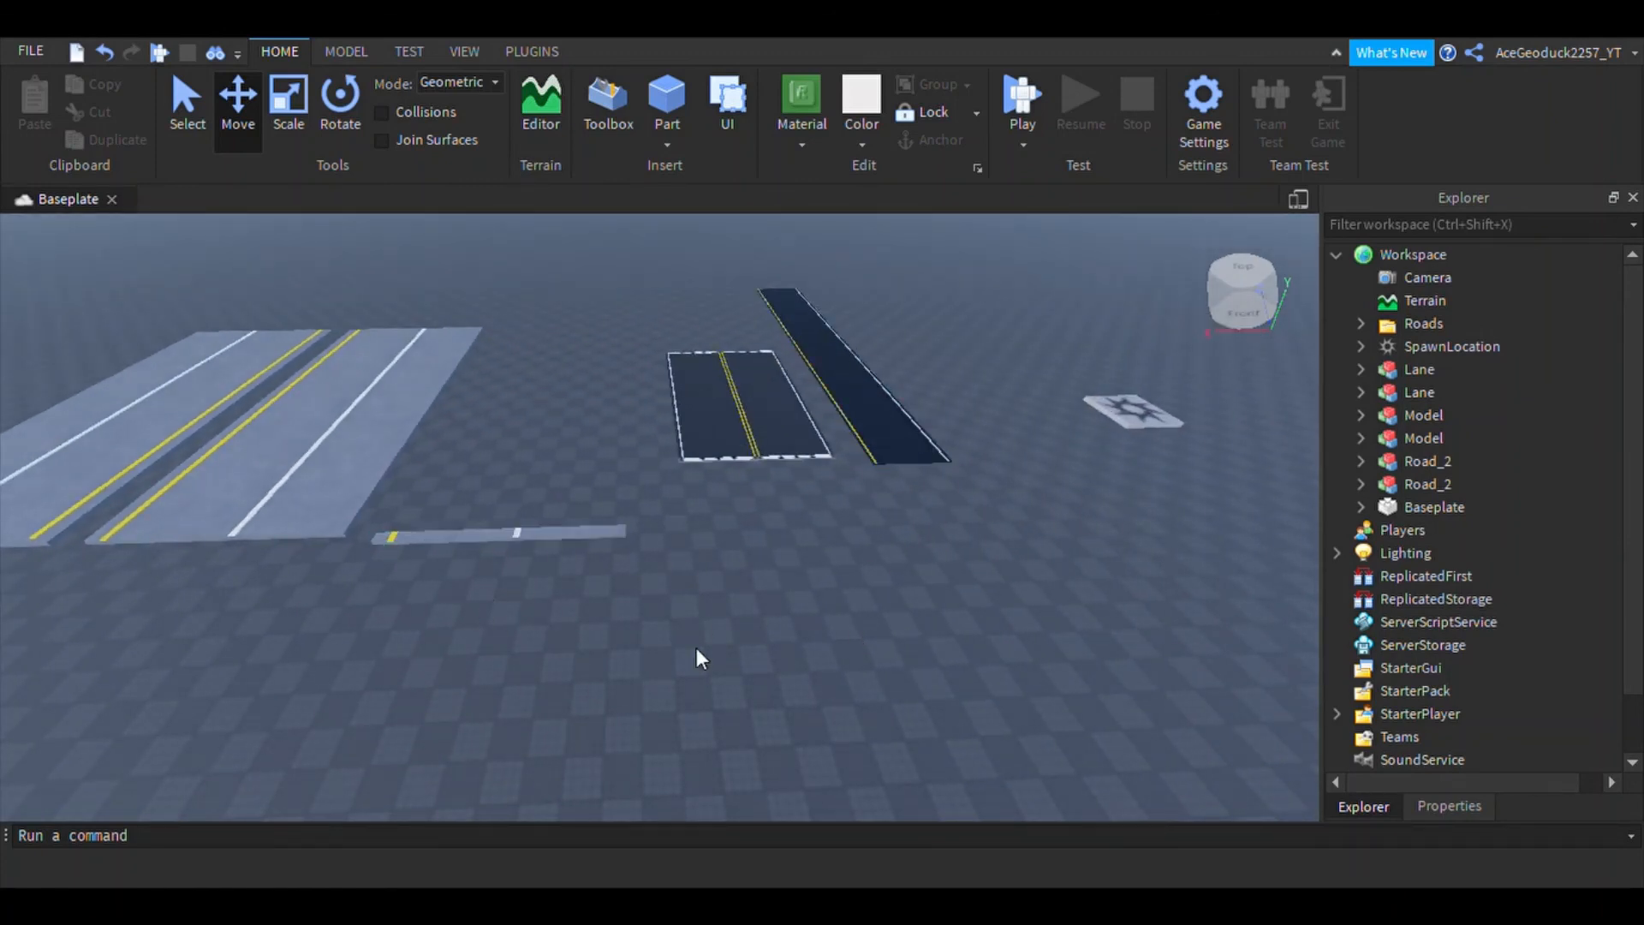